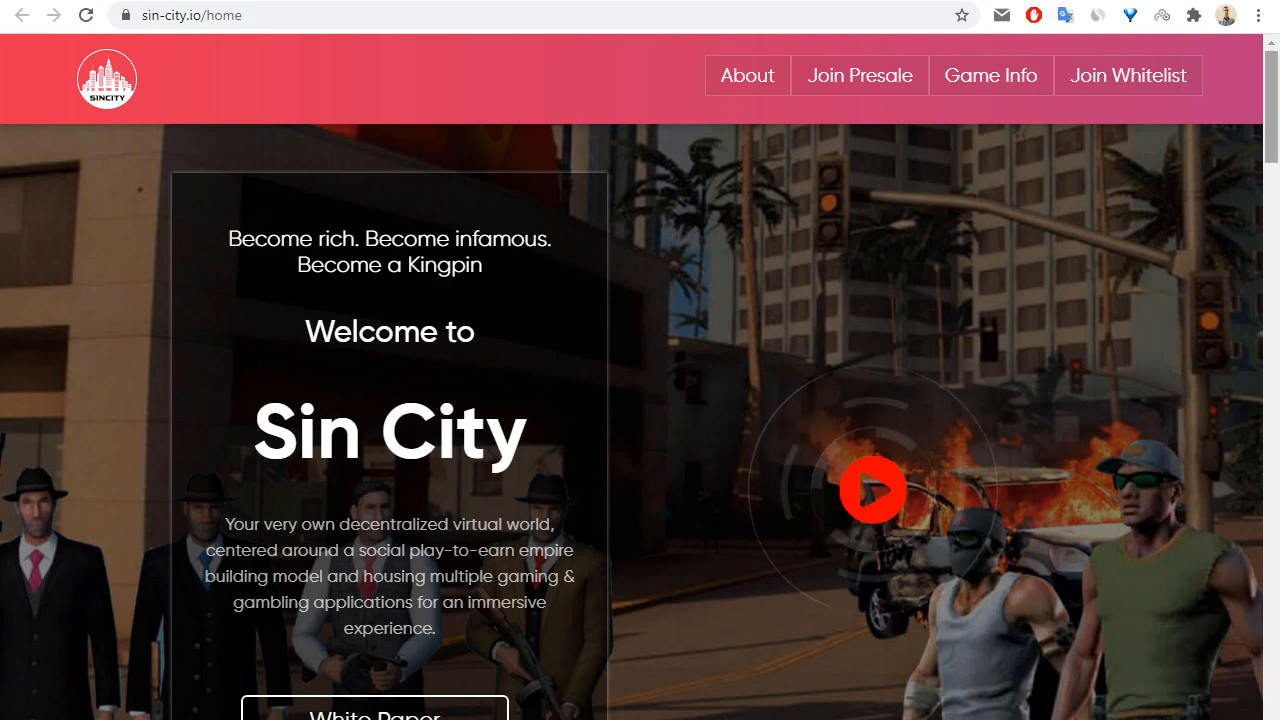
- Scroll the home page down to the 'How to Survive & Thrive in Sin City' $SIN section
scroll(down, 3)
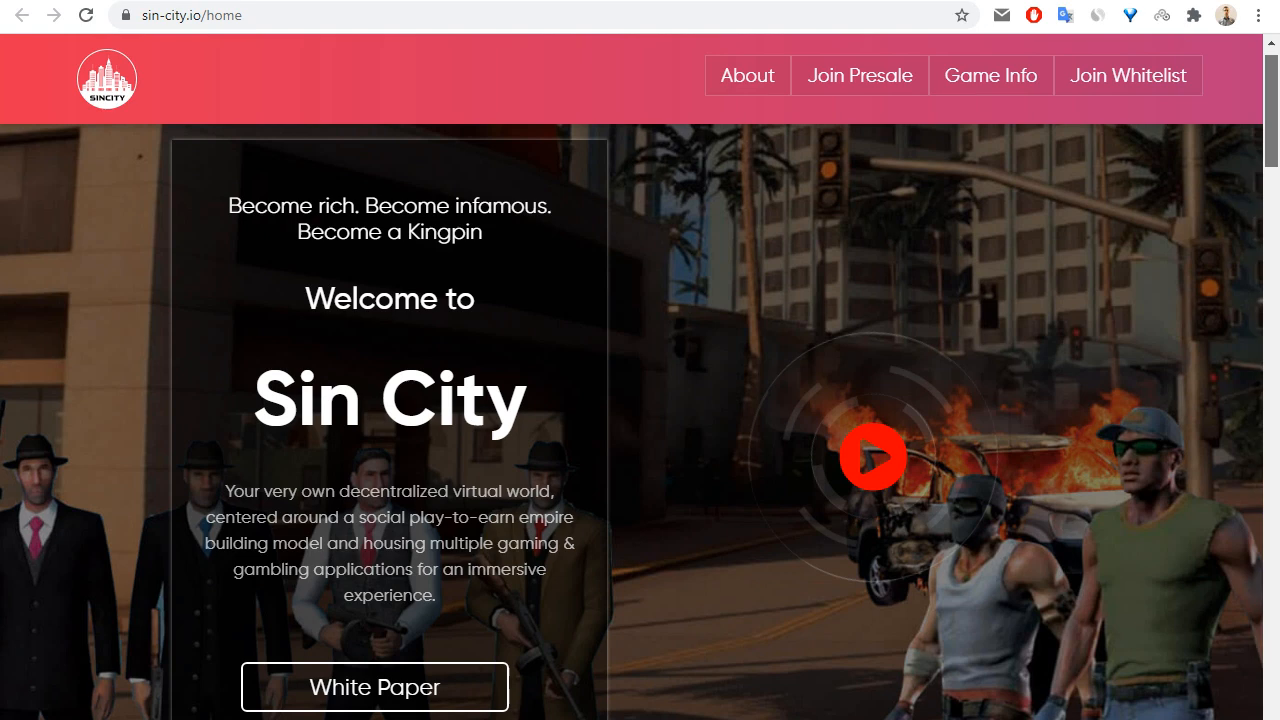
scroll(down, 3)
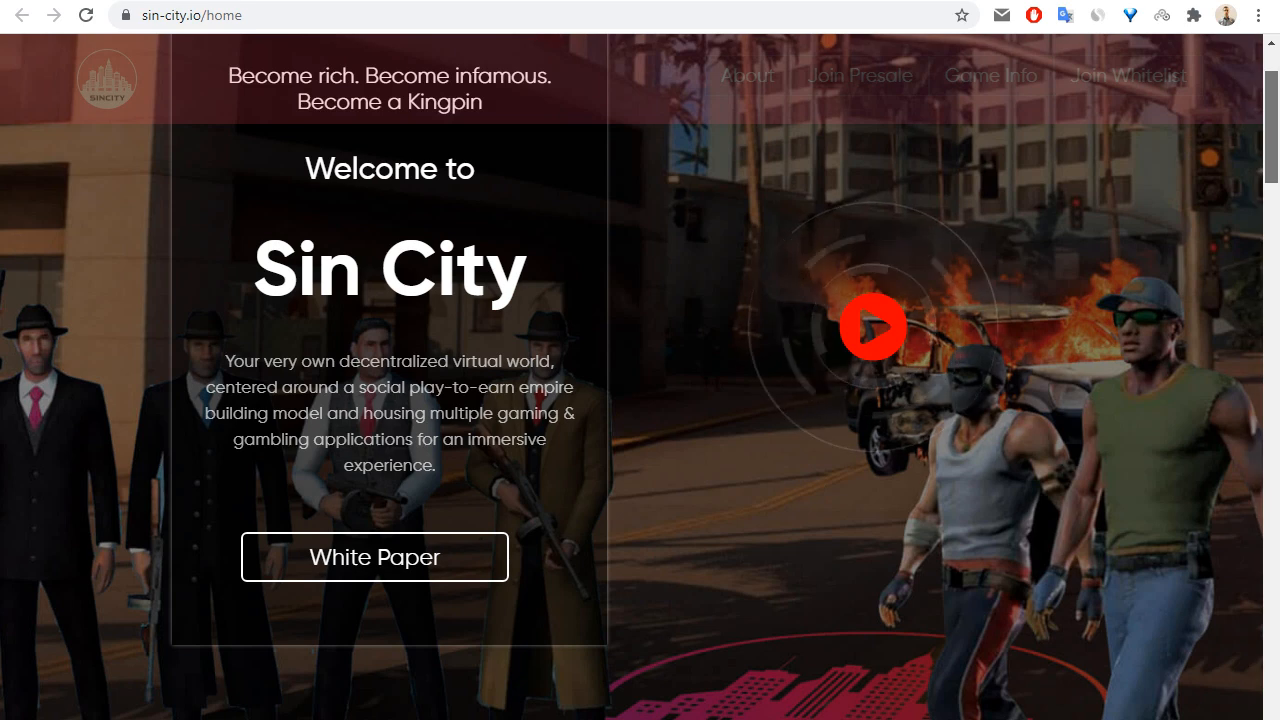
scroll(down, 3)
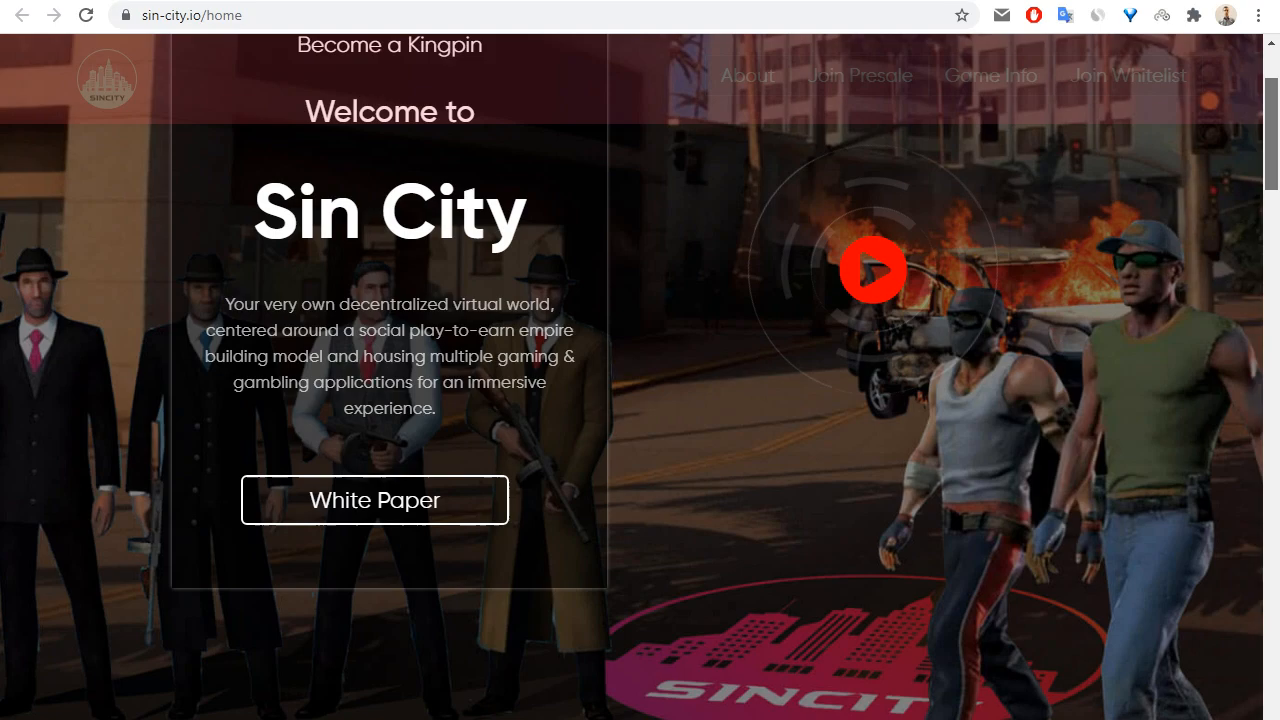
scroll(down, 3)
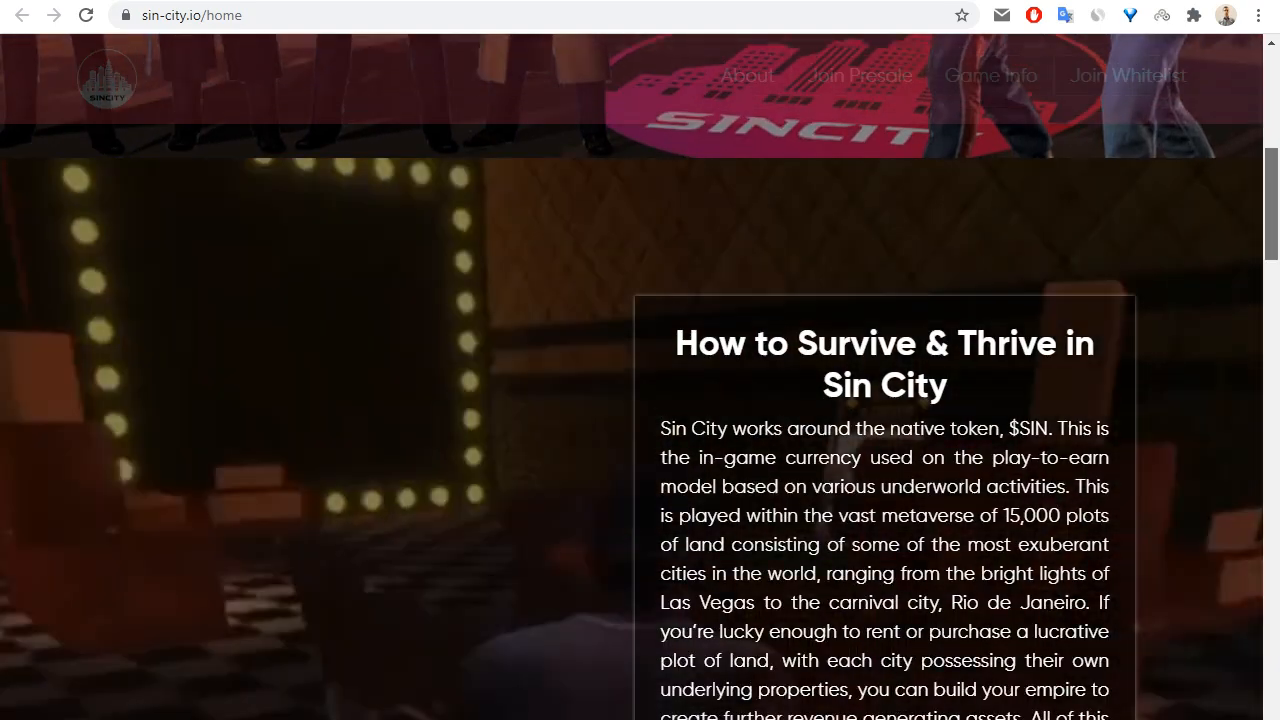
scroll(down, 3)
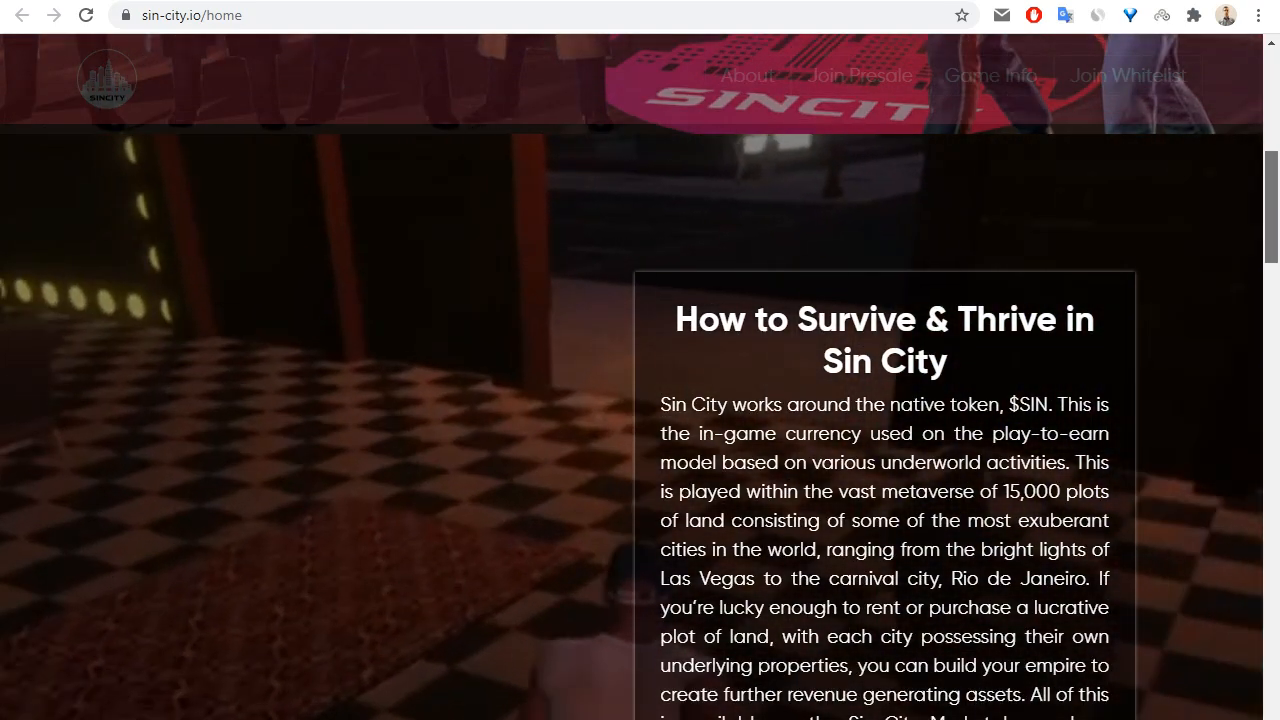
scroll(down, 3)
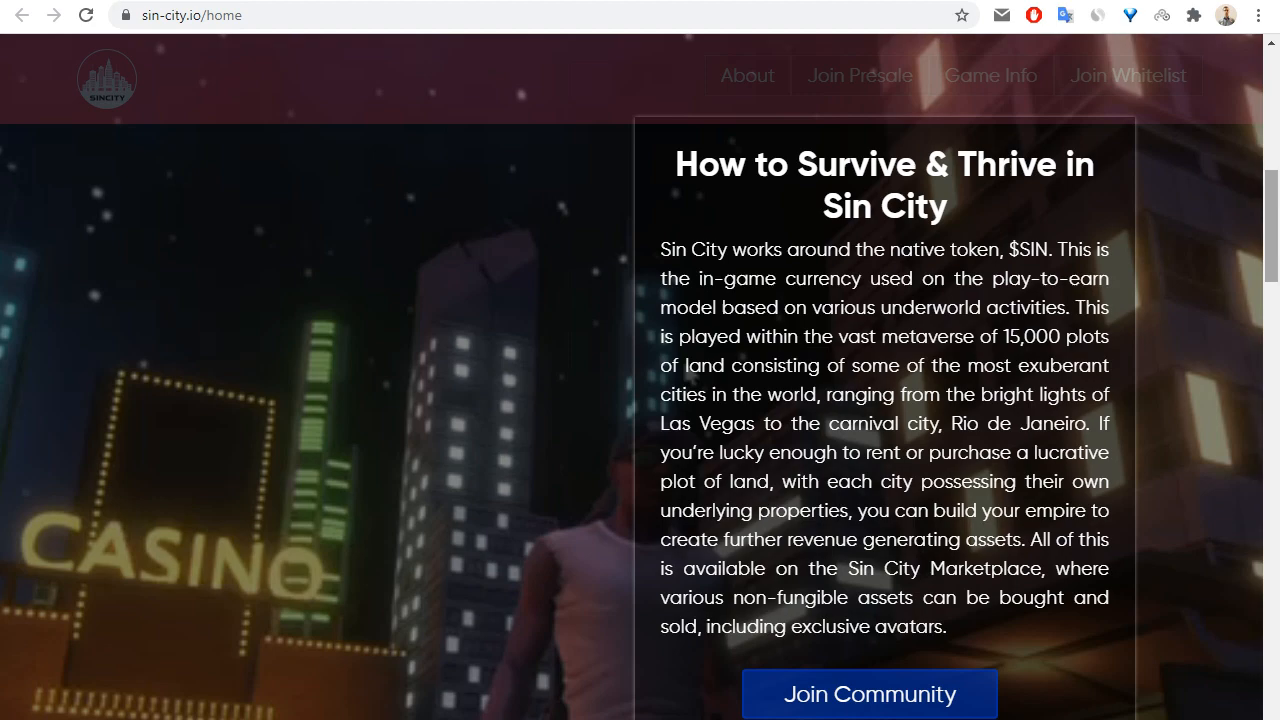
scroll(down, 3)
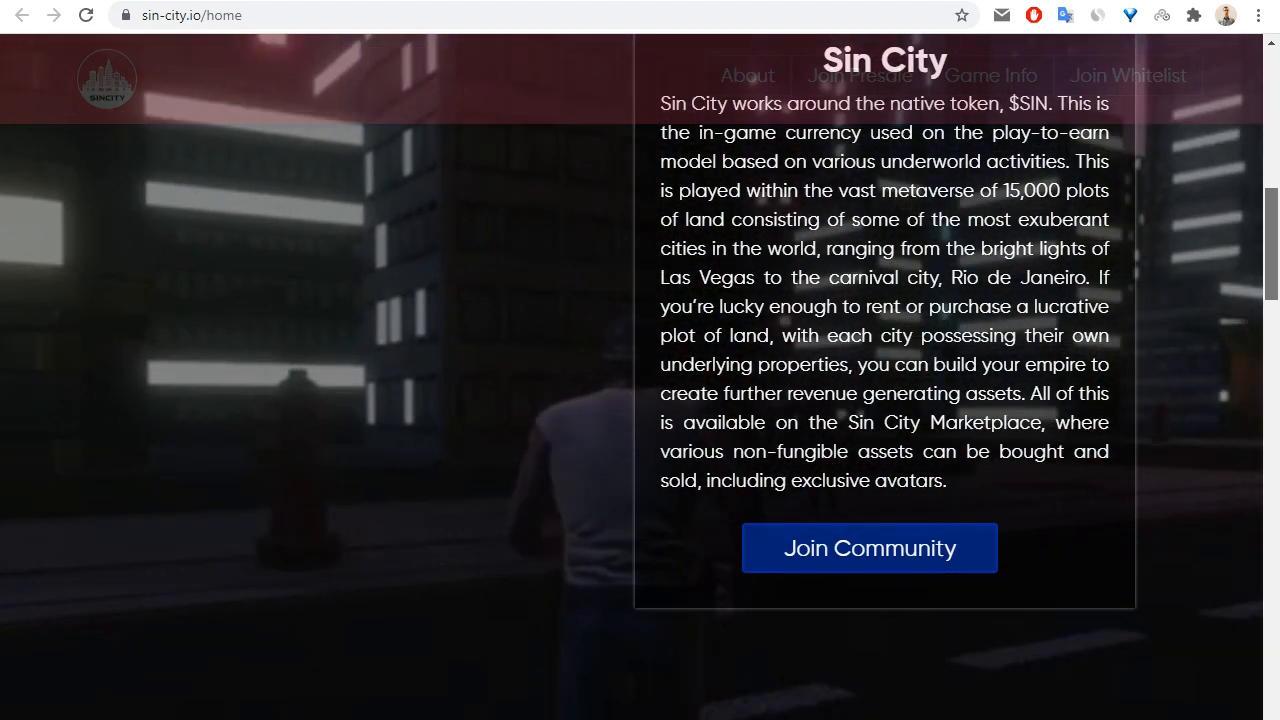
scroll(down, 3)
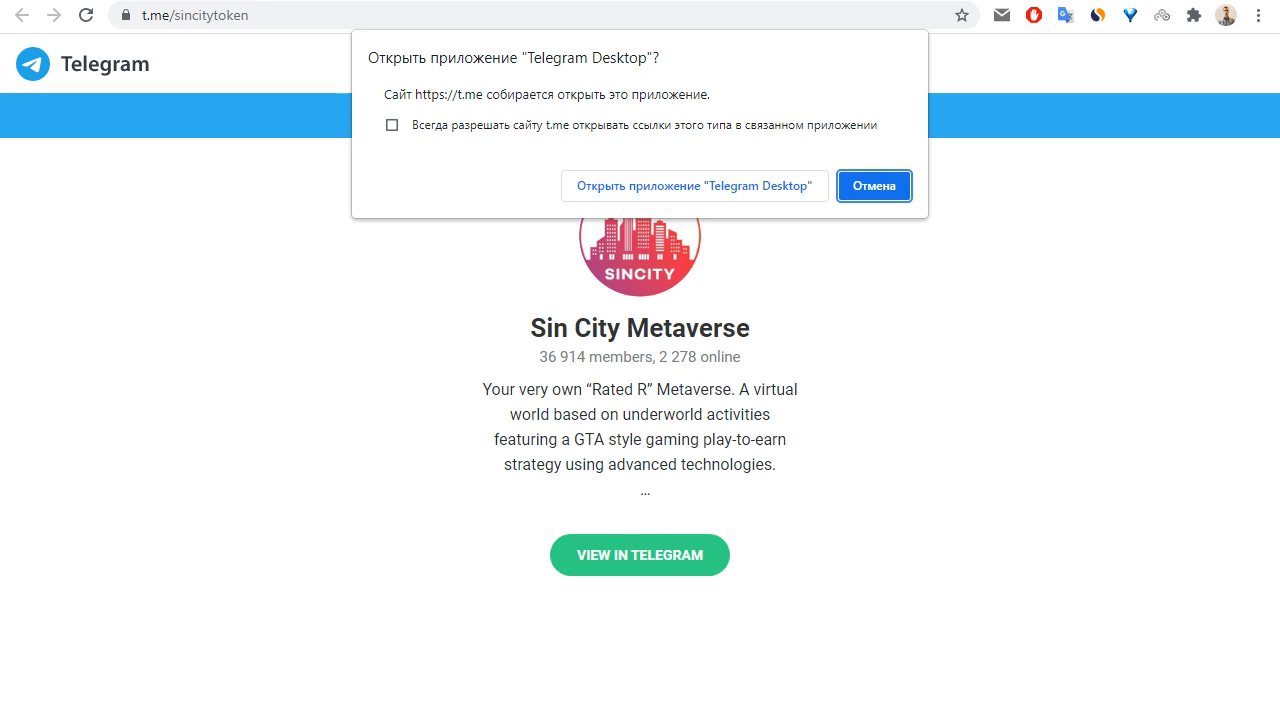
- Cancel the 'Open Telegram Desktop' prompt on the t.me/sincitytoken page
click(873, 186)
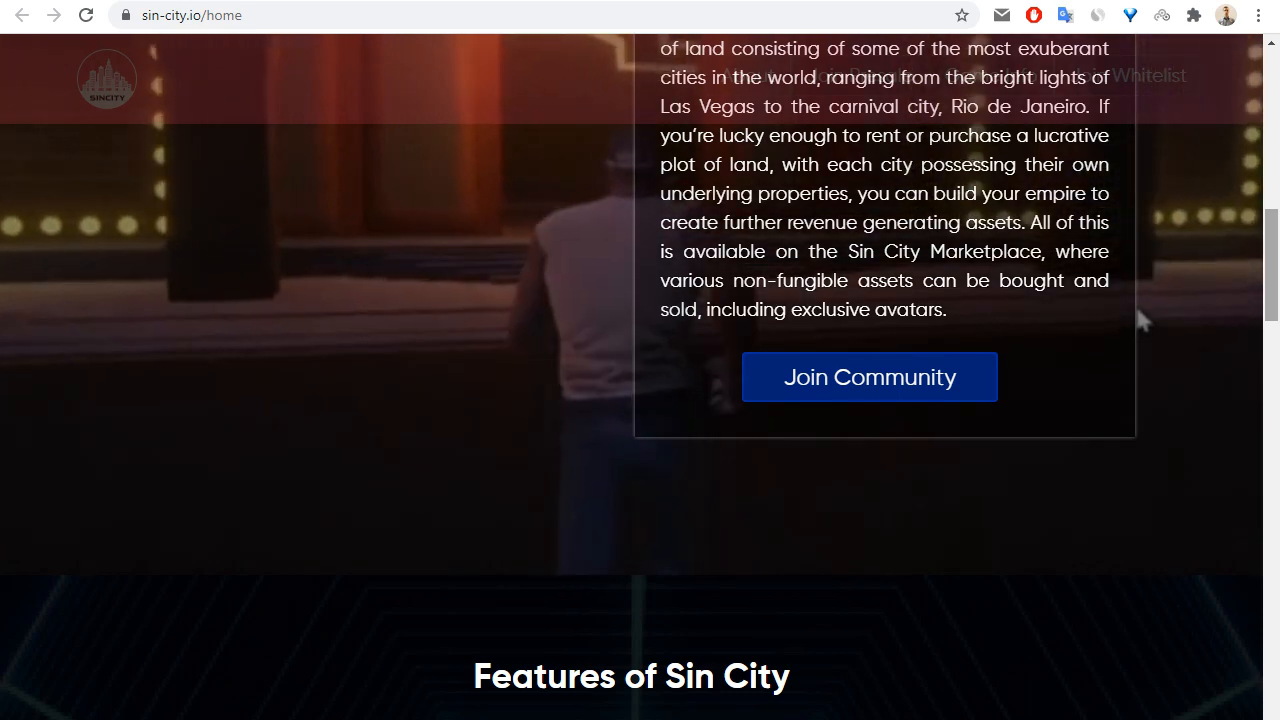
- Scroll to the Metaverse, Gaming Ecosystem and Virtual Casino features, briefly selecting the Virtual Casino heading
scroll(down, 3)
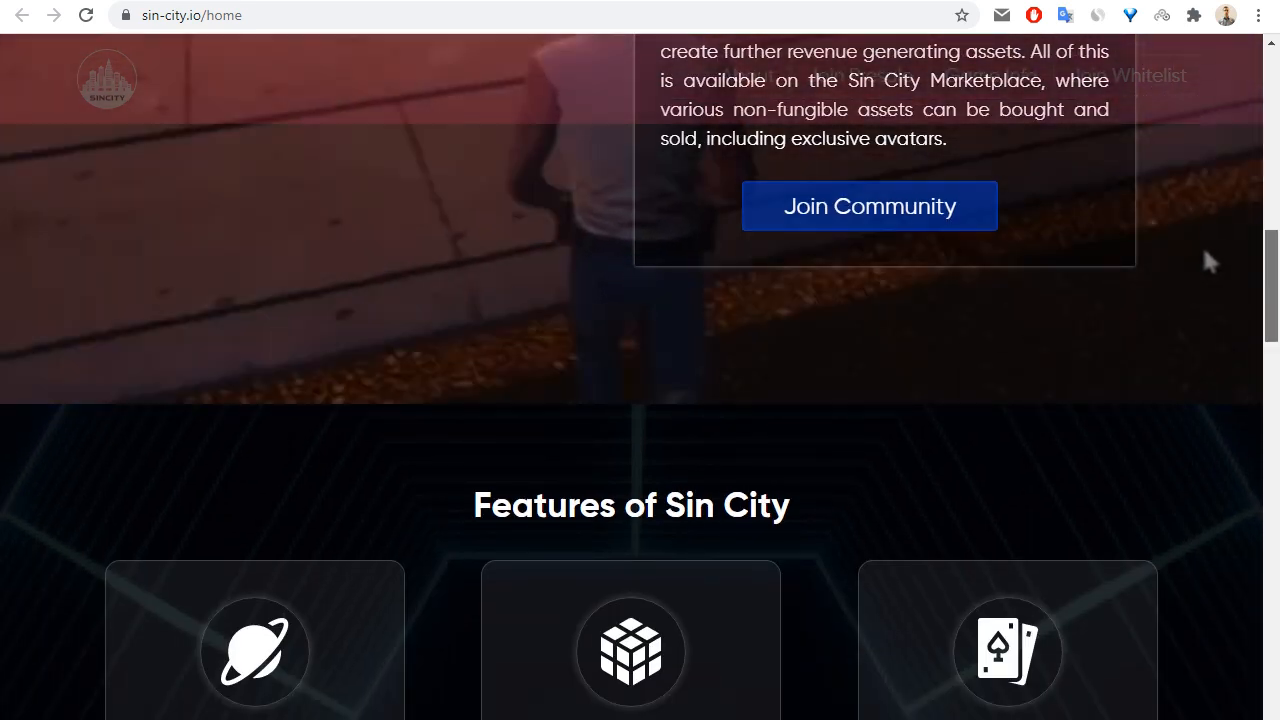
scroll(down, 3)
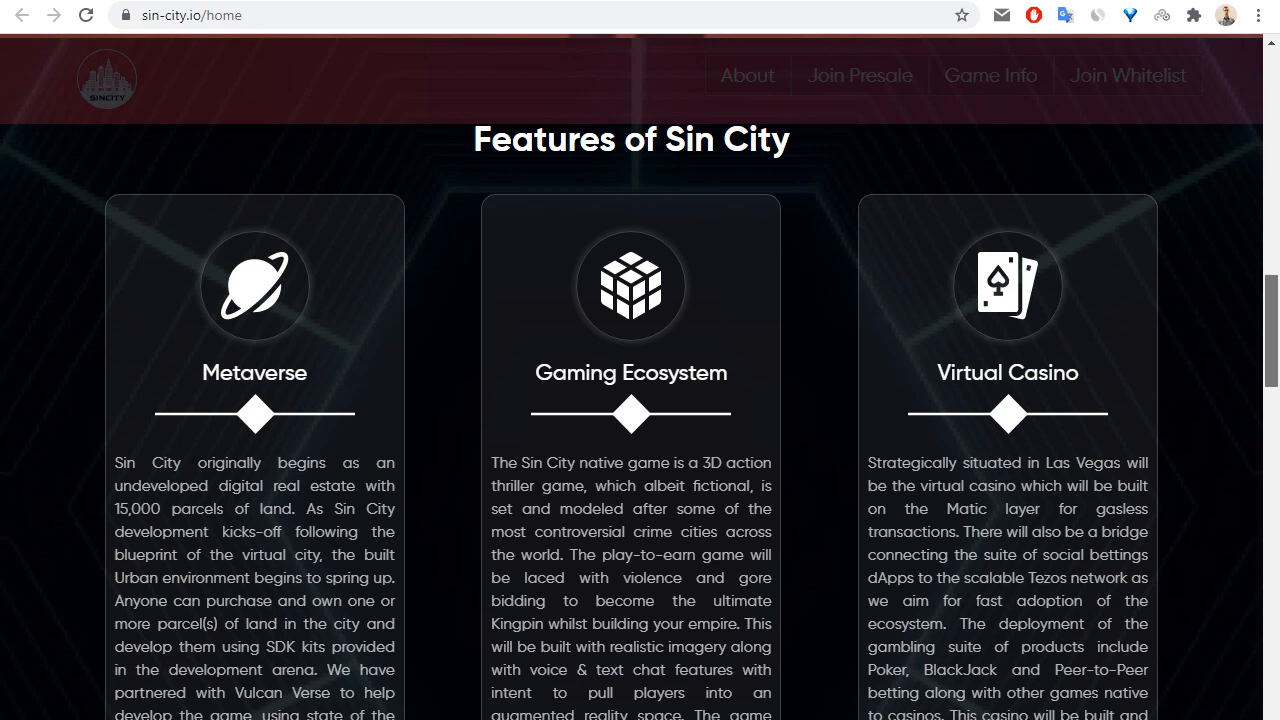
scroll(down, 3)
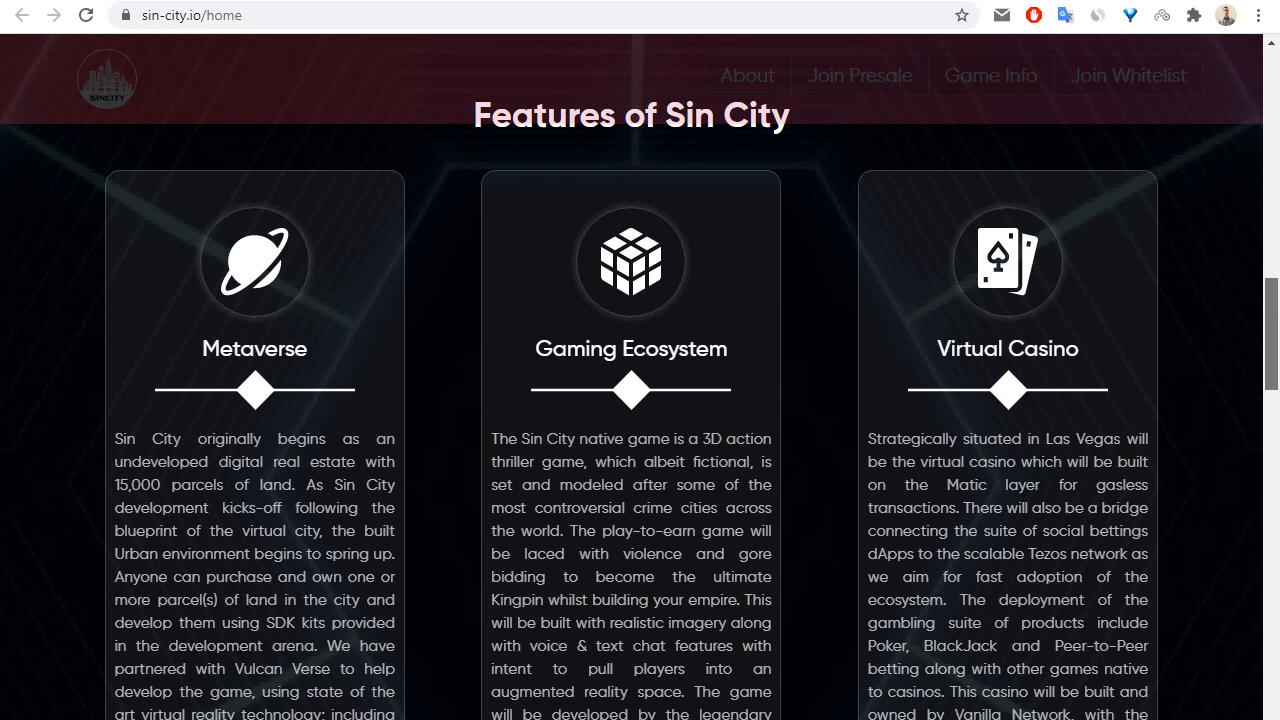
scroll(down, 3)
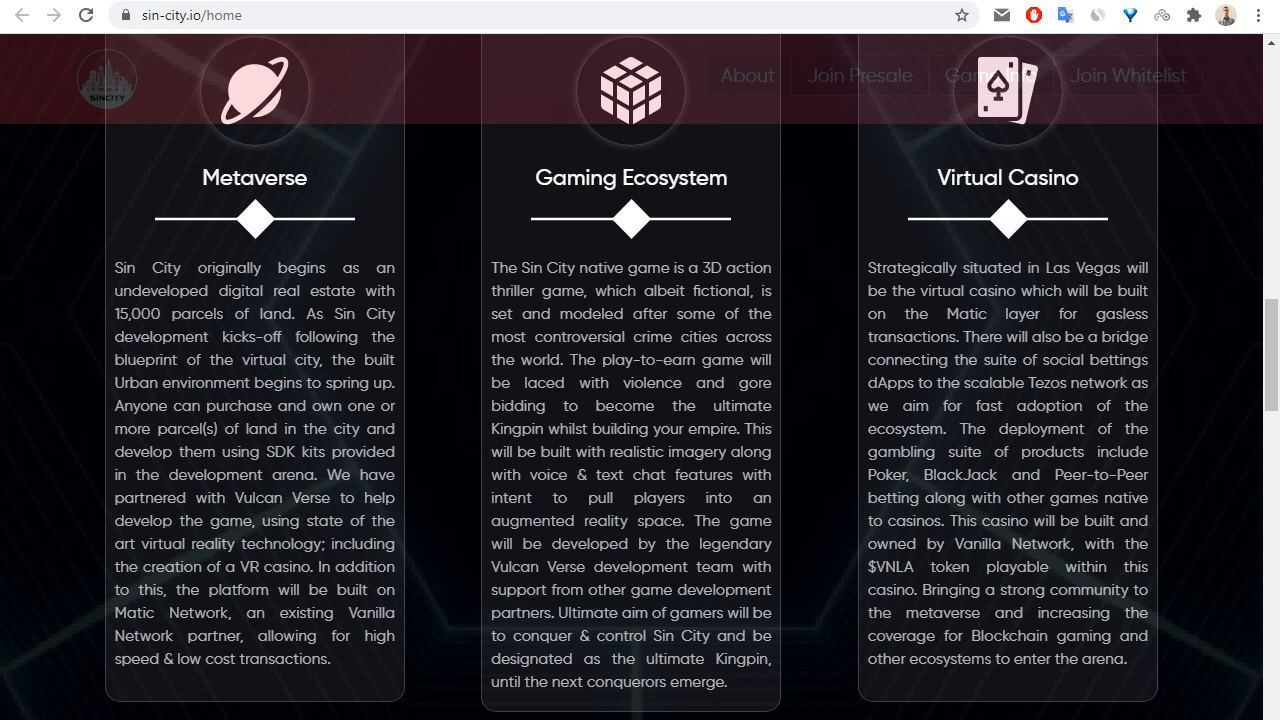
double_click(1007, 177)
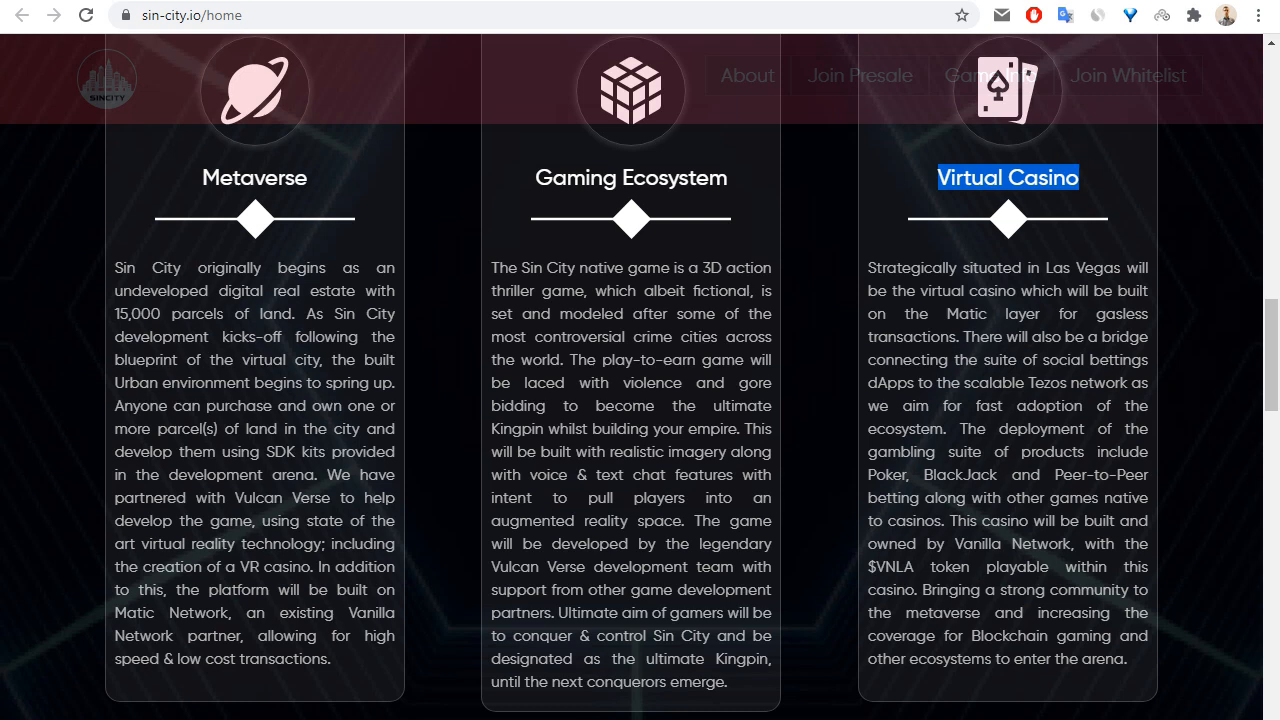
click(1007, 177)
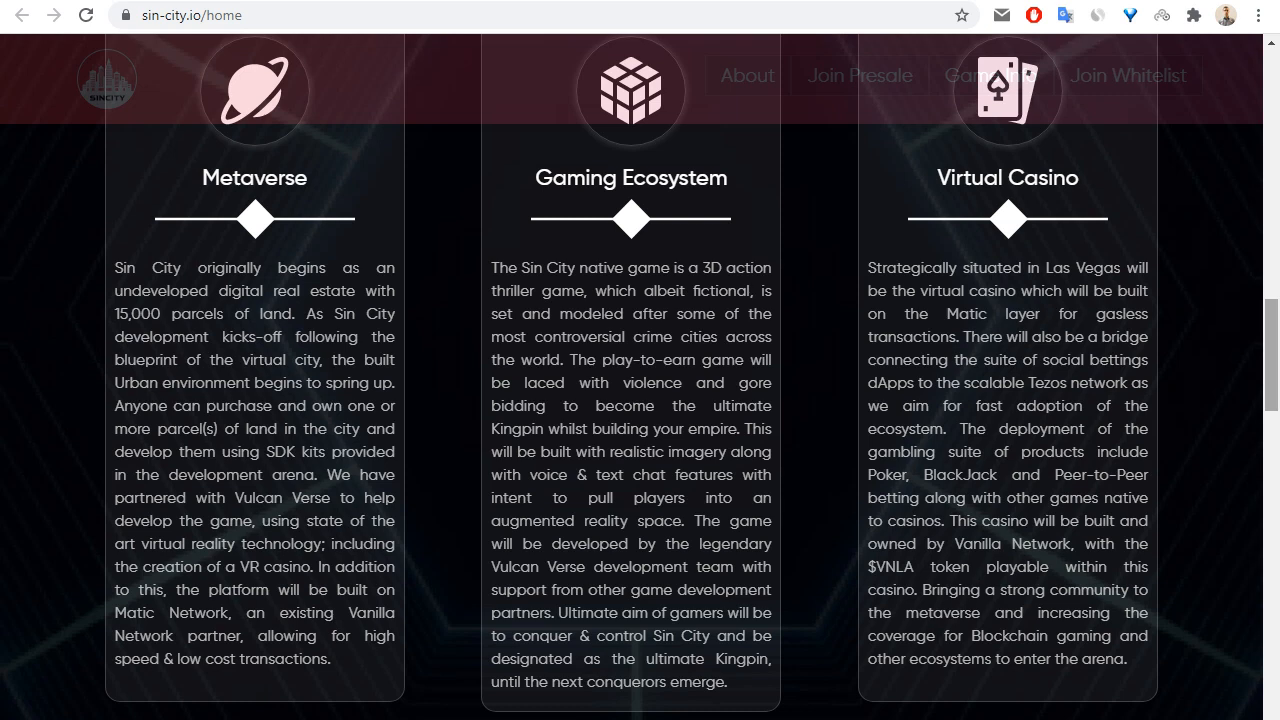
- Scroll past the Private, District, Public Lands and Public Roads cards to the Roadmap
scroll(down, 3)
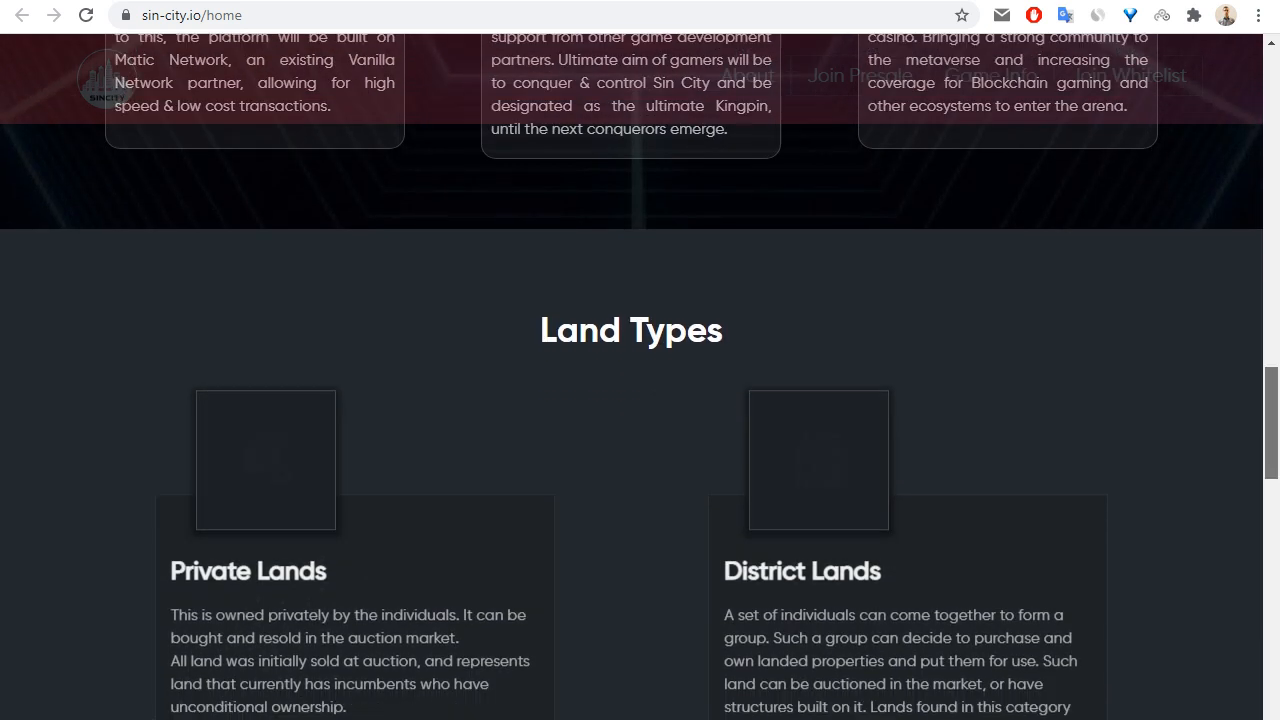
scroll(down, 3)
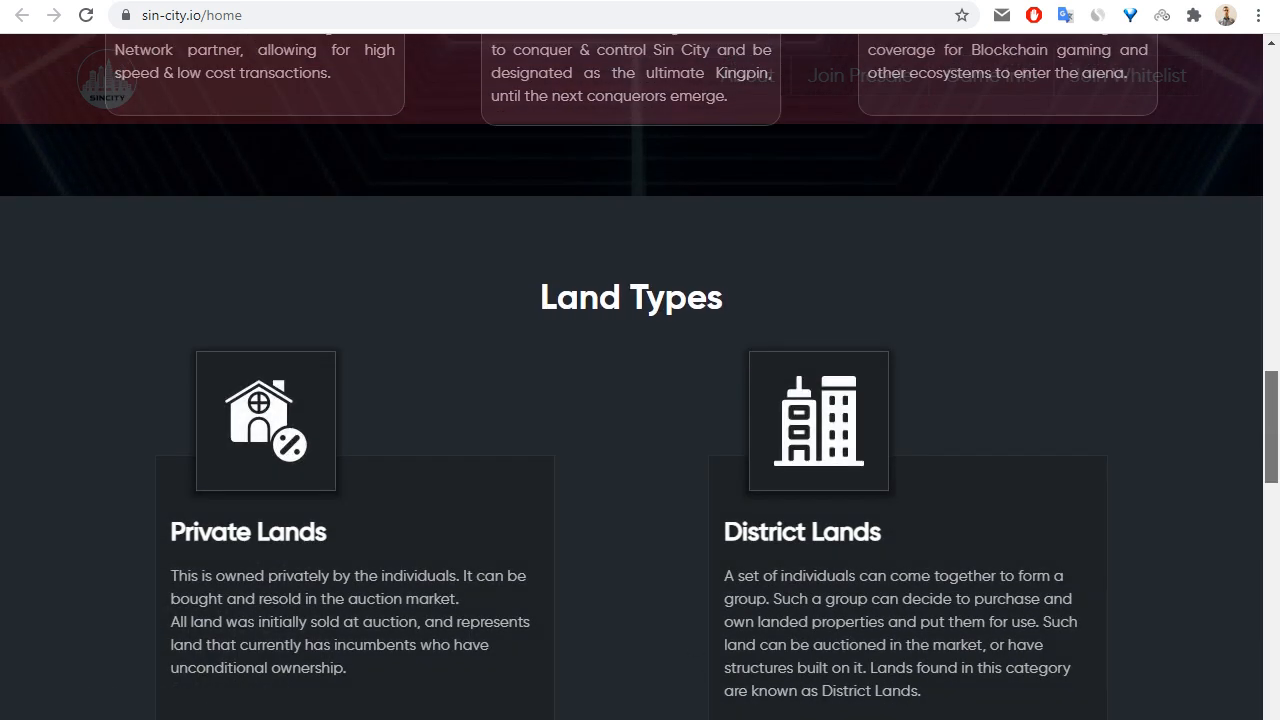
scroll(up, 3)
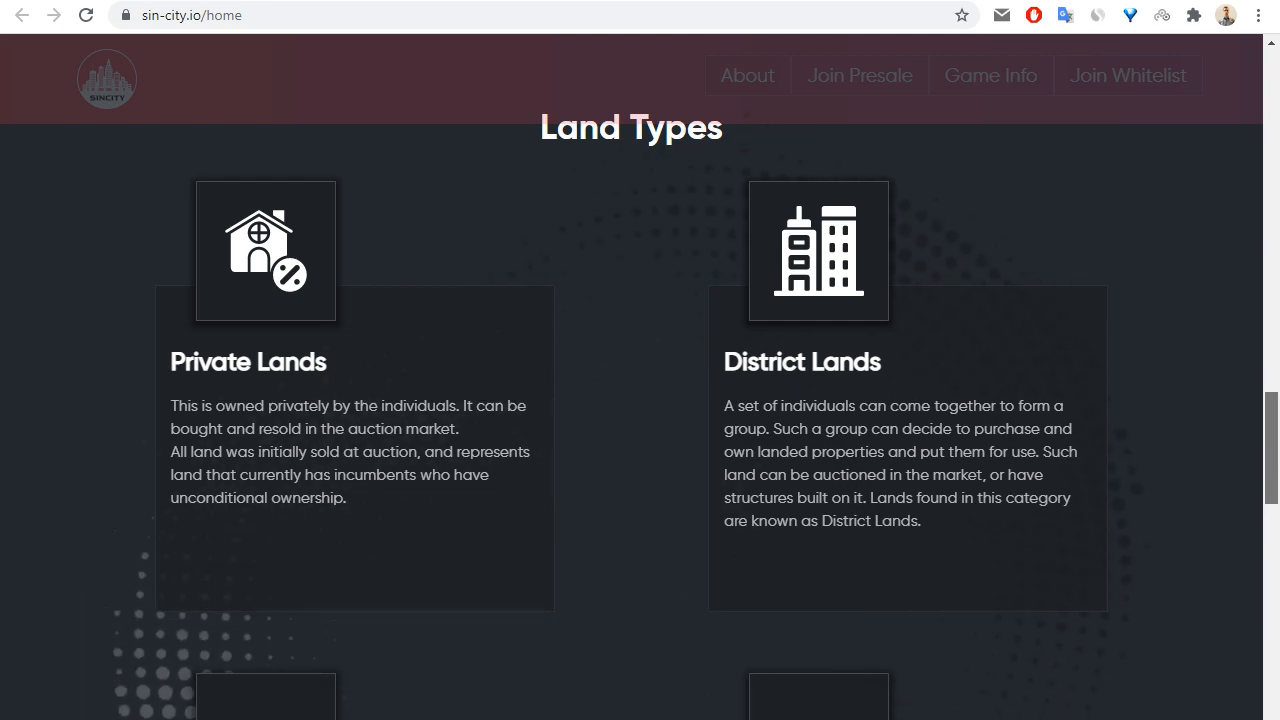
scroll(down, 3)
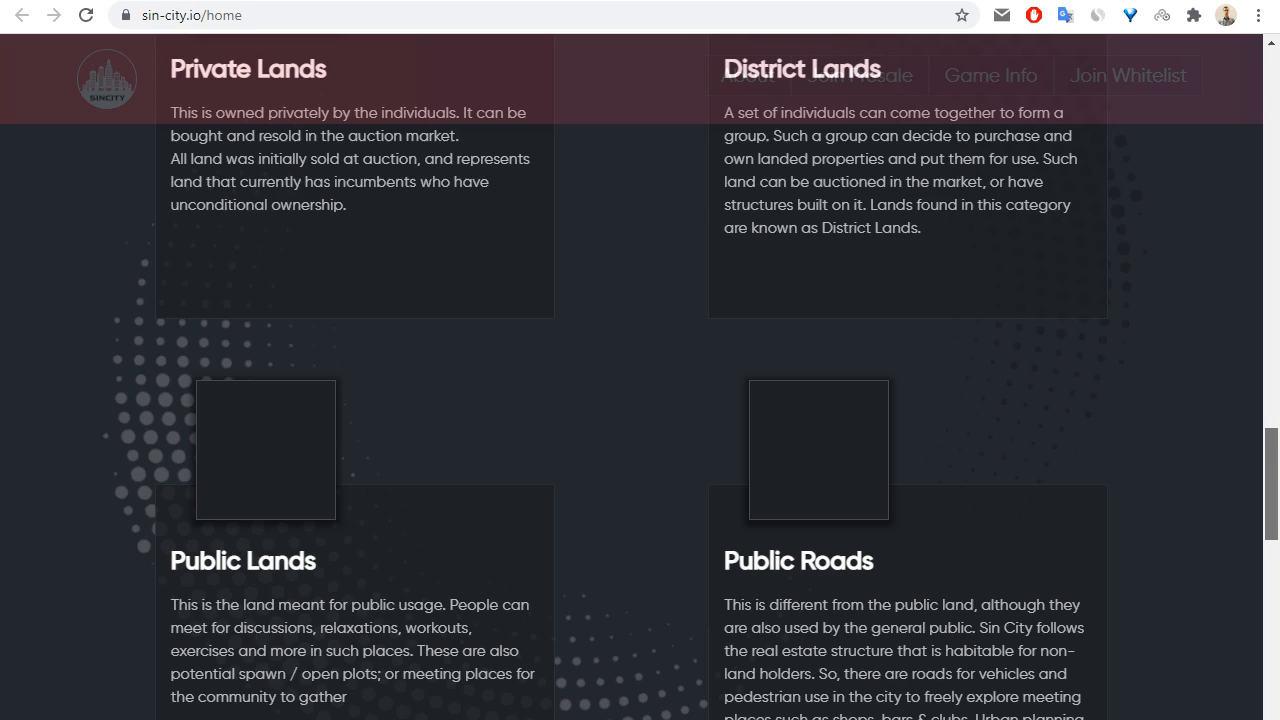
scroll(down, 3)
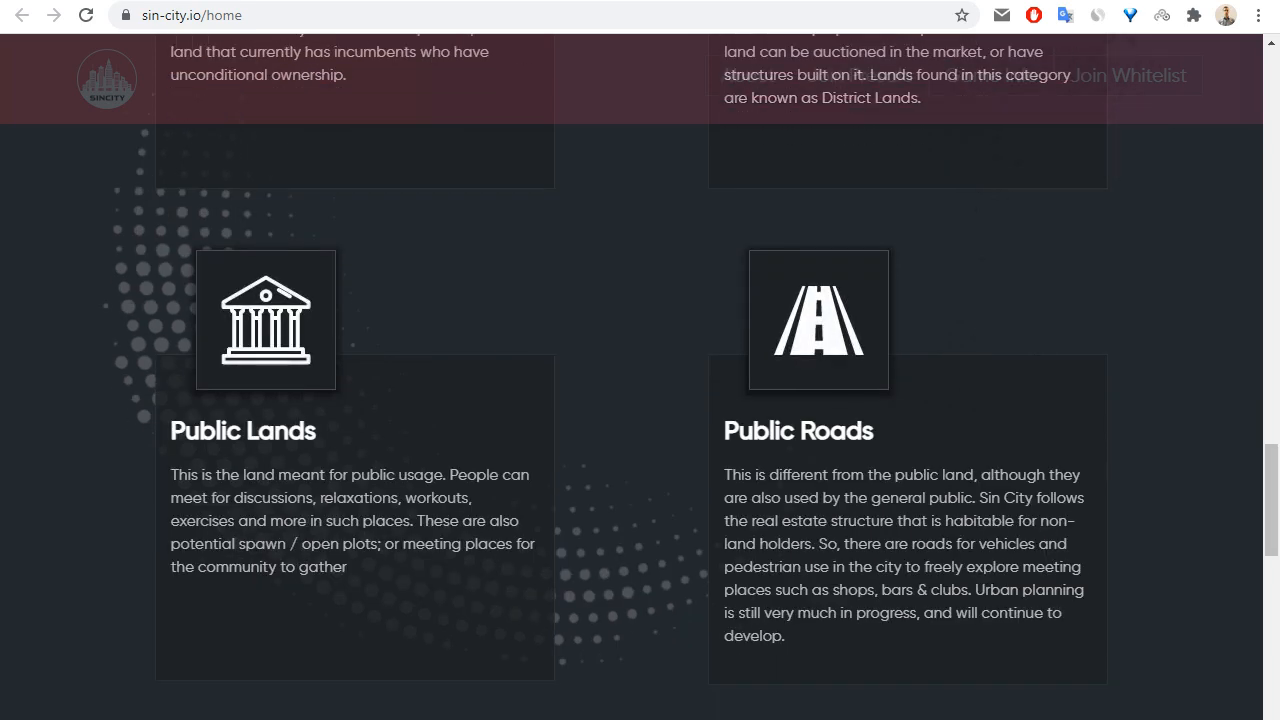
scroll(down, 3)
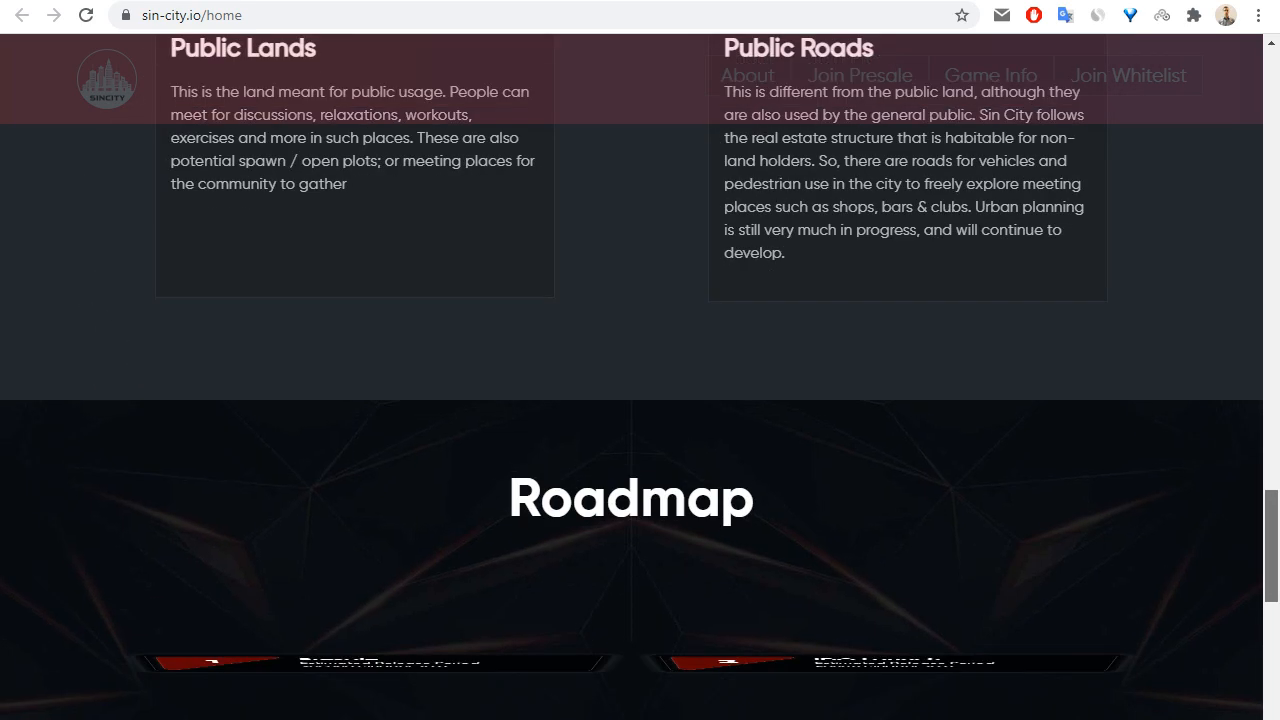
scroll(down, 3)
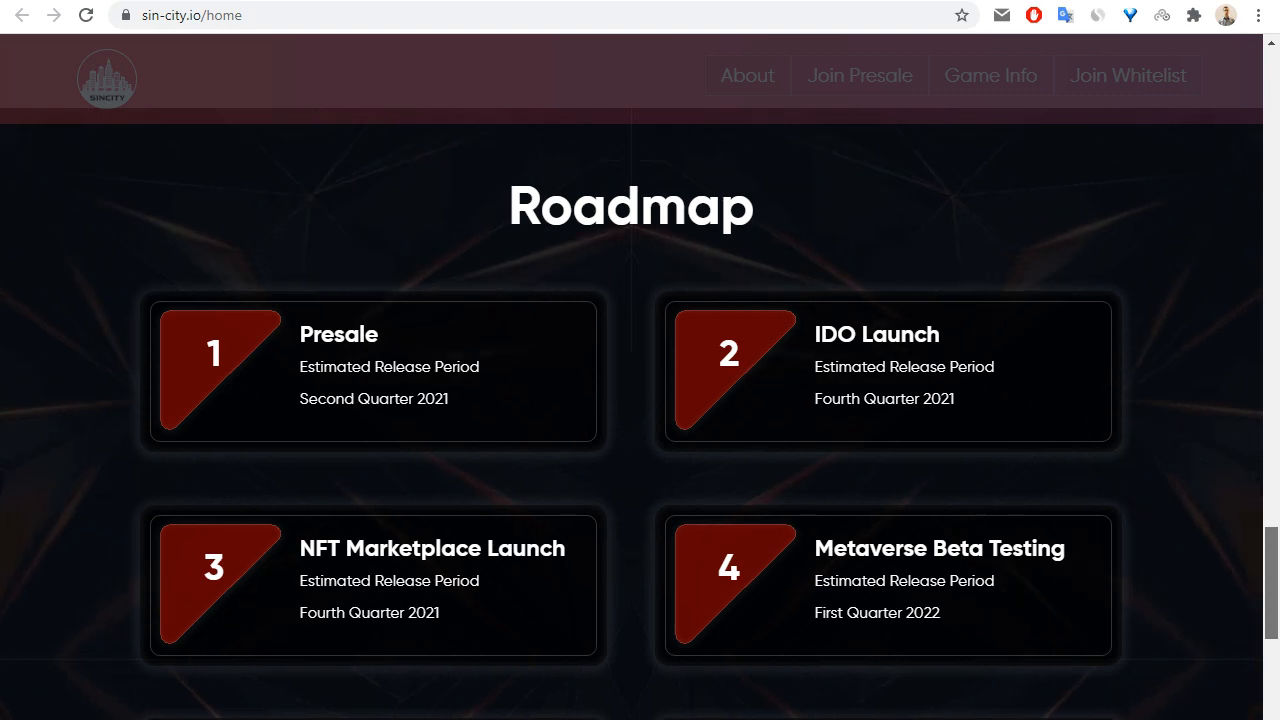
- Scroll the roadmap through milestones 3–7, ending at Launch of Sin City
scroll(down, 3)
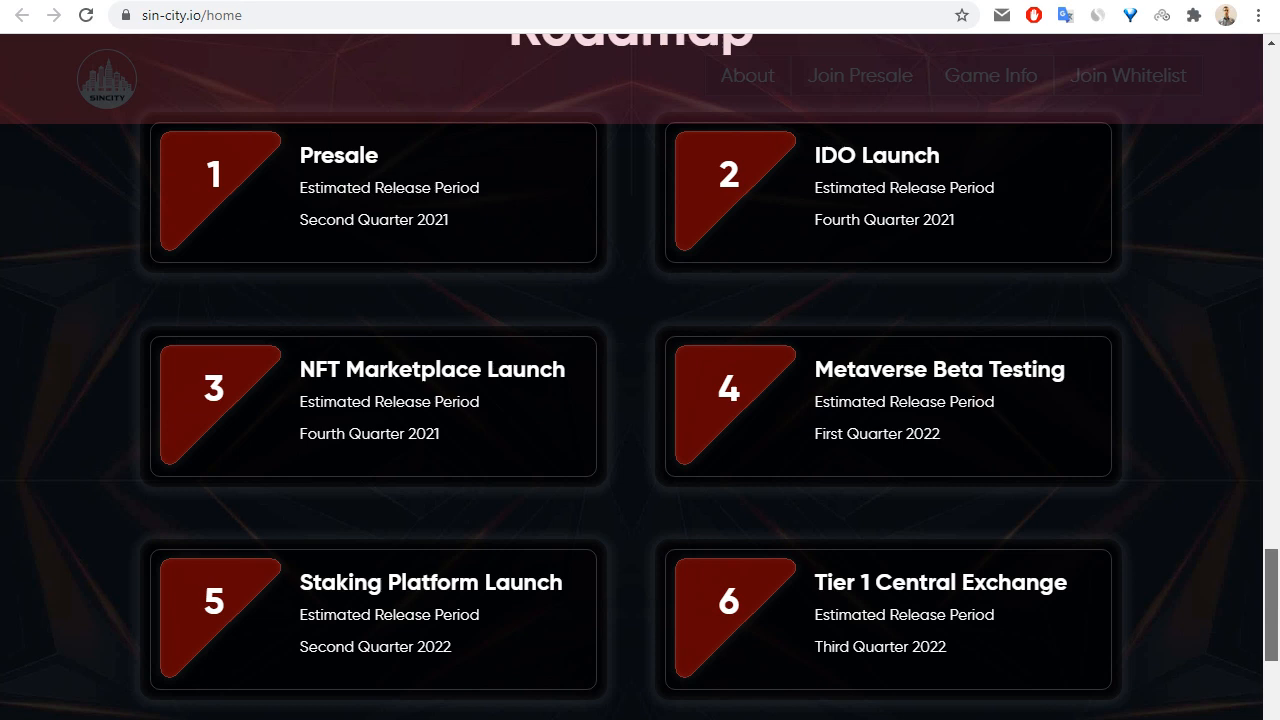
scroll(down, 3)
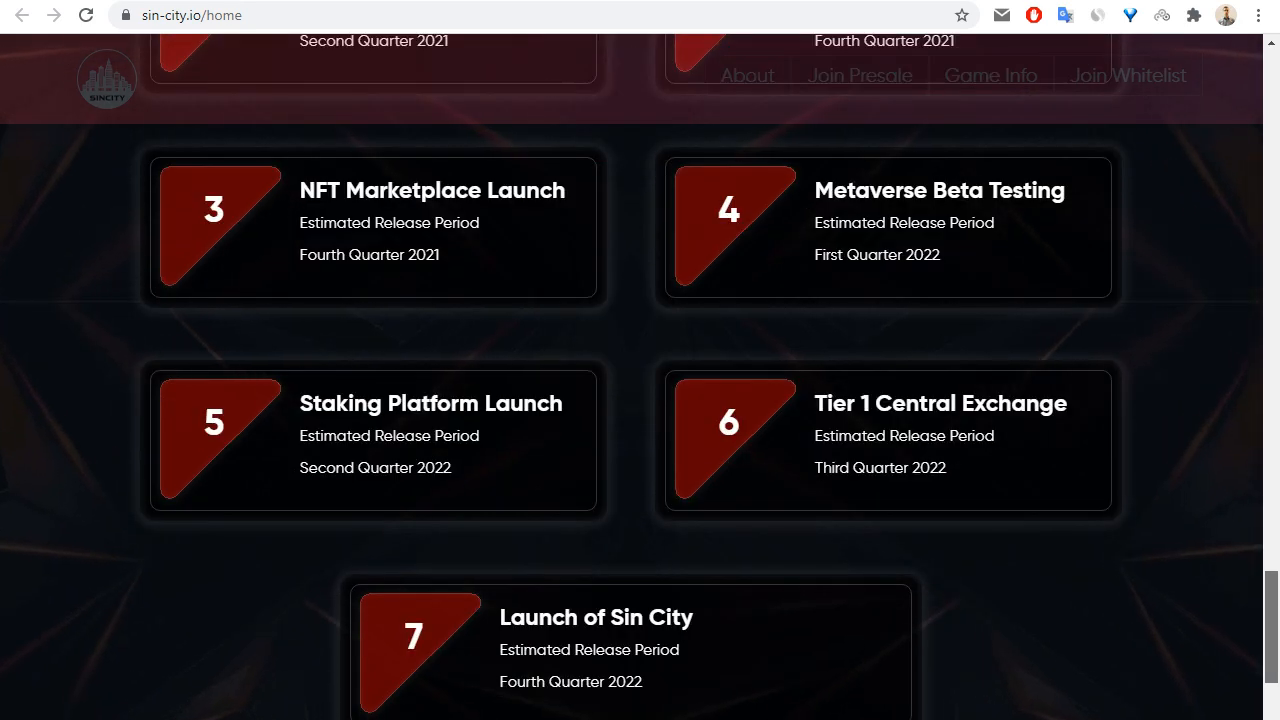
scroll(down, 3)
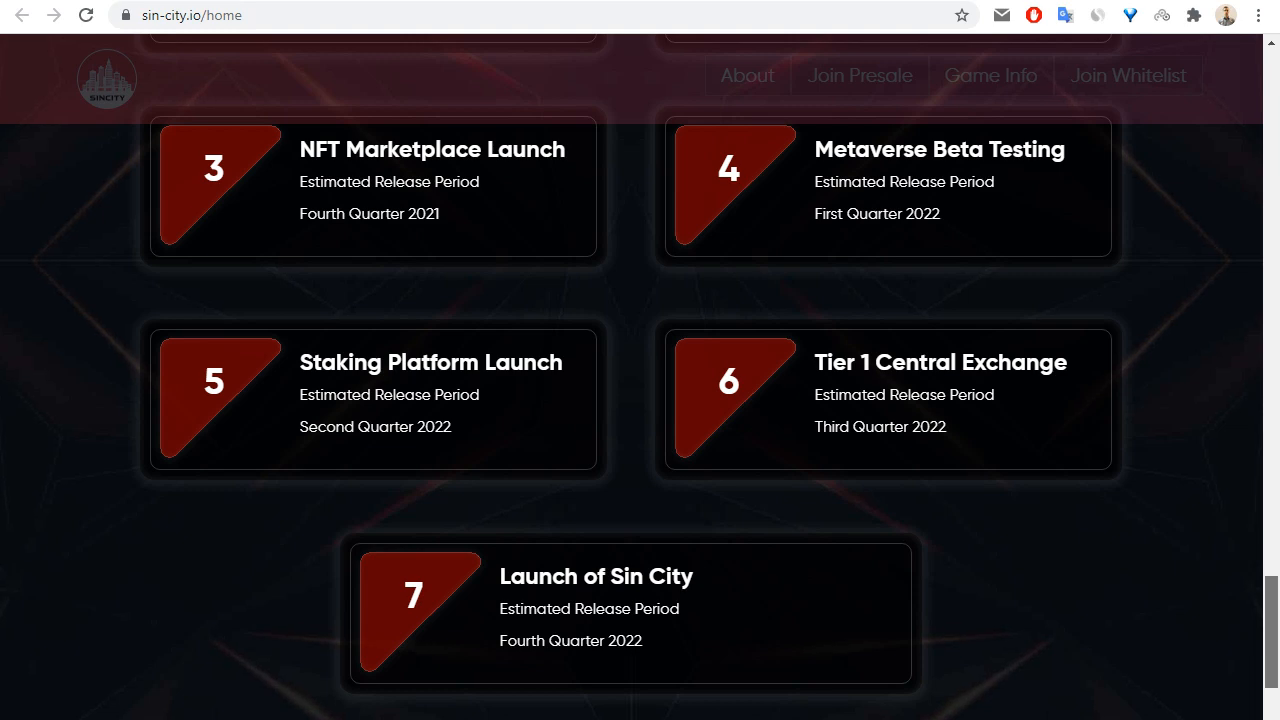
scroll(down, 3)
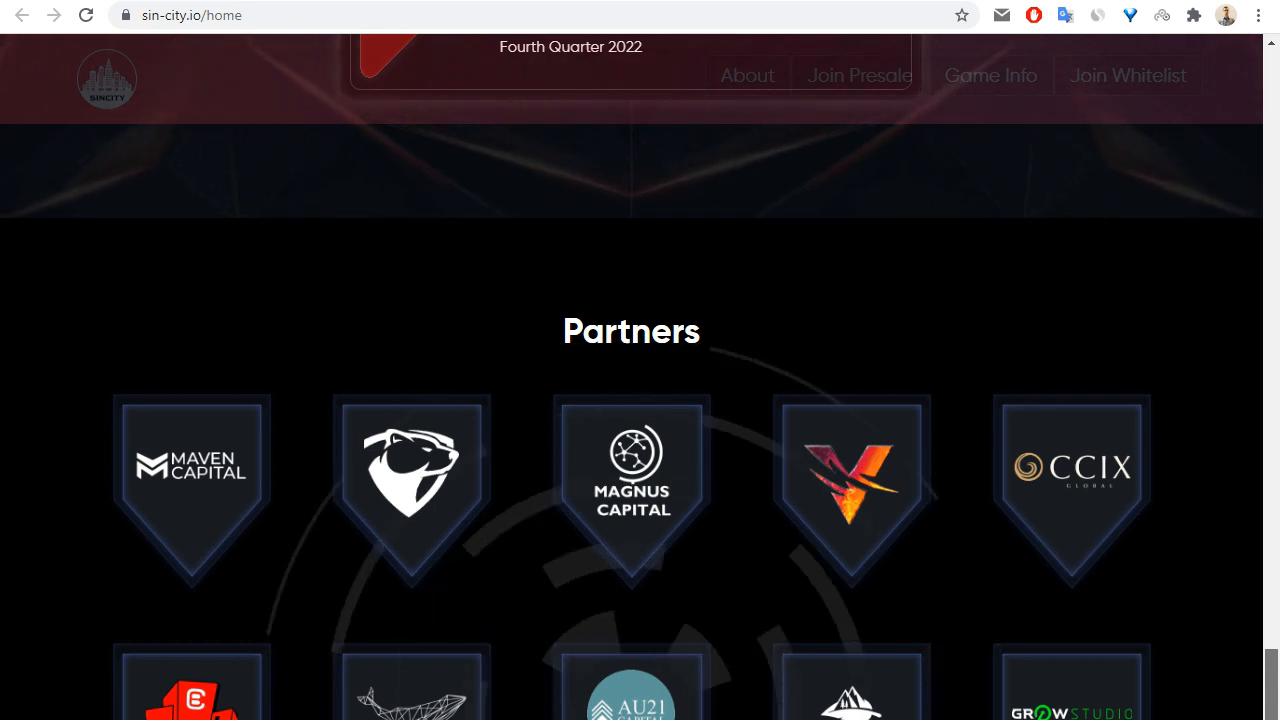
- Scroll past the Partners grid and As Seen On logos to the newsletter footer
scroll(down, 3)
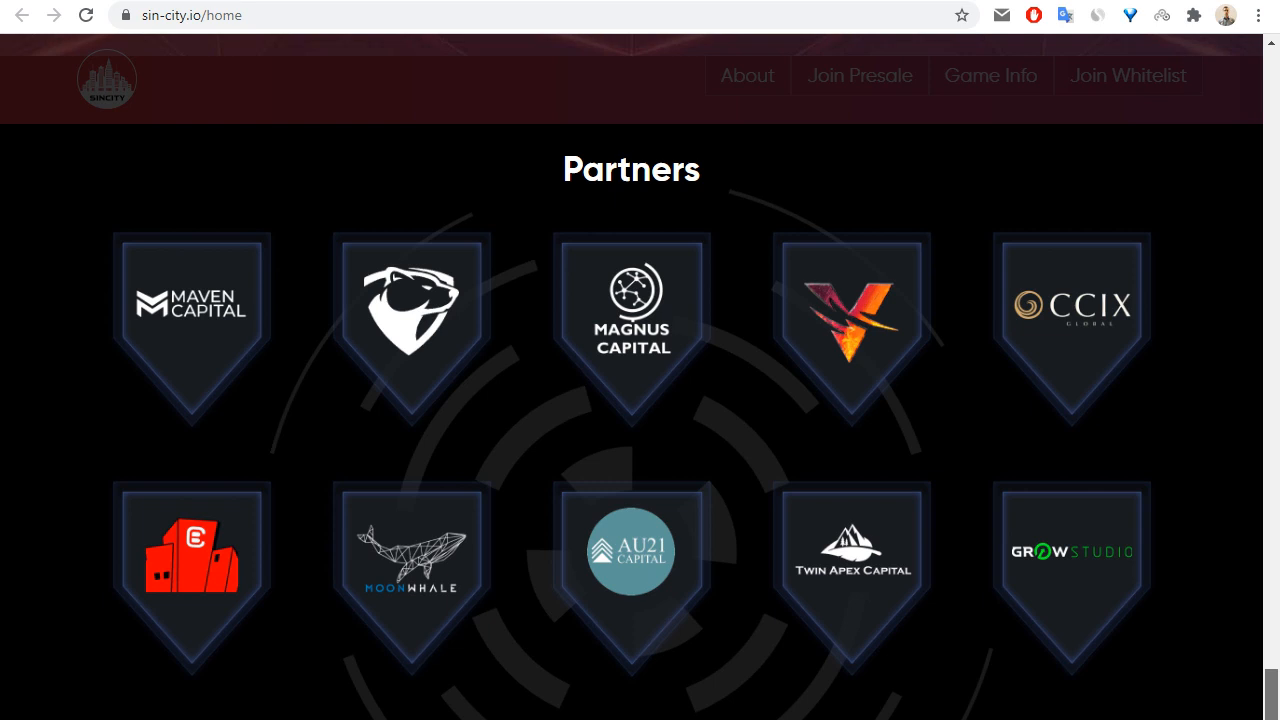
scroll(down, 3)
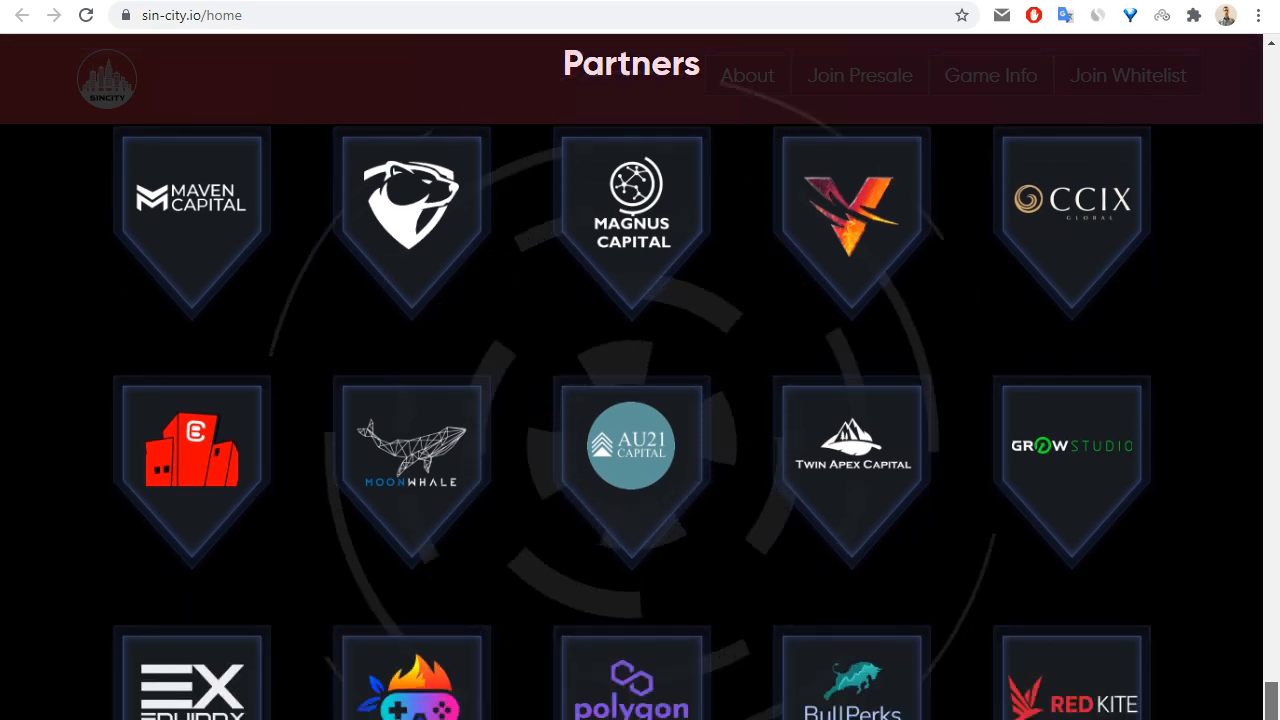
scroll(down, 3)
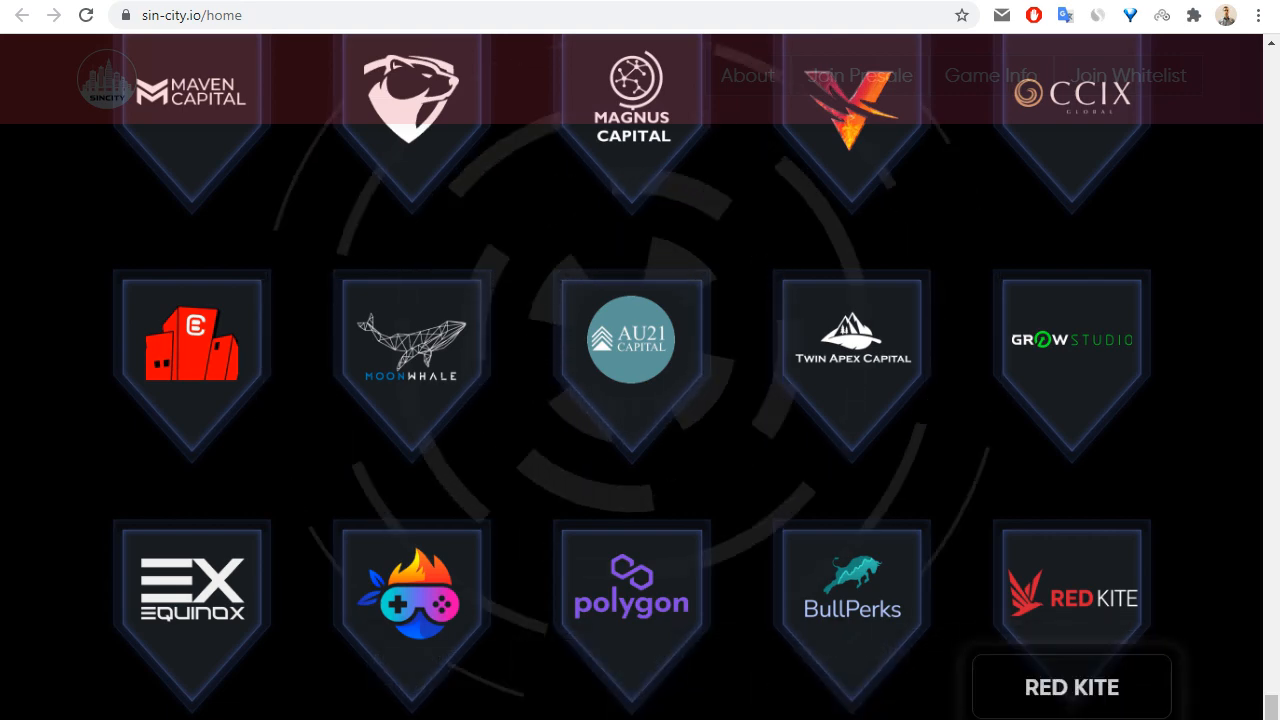
scroll(down, 3)
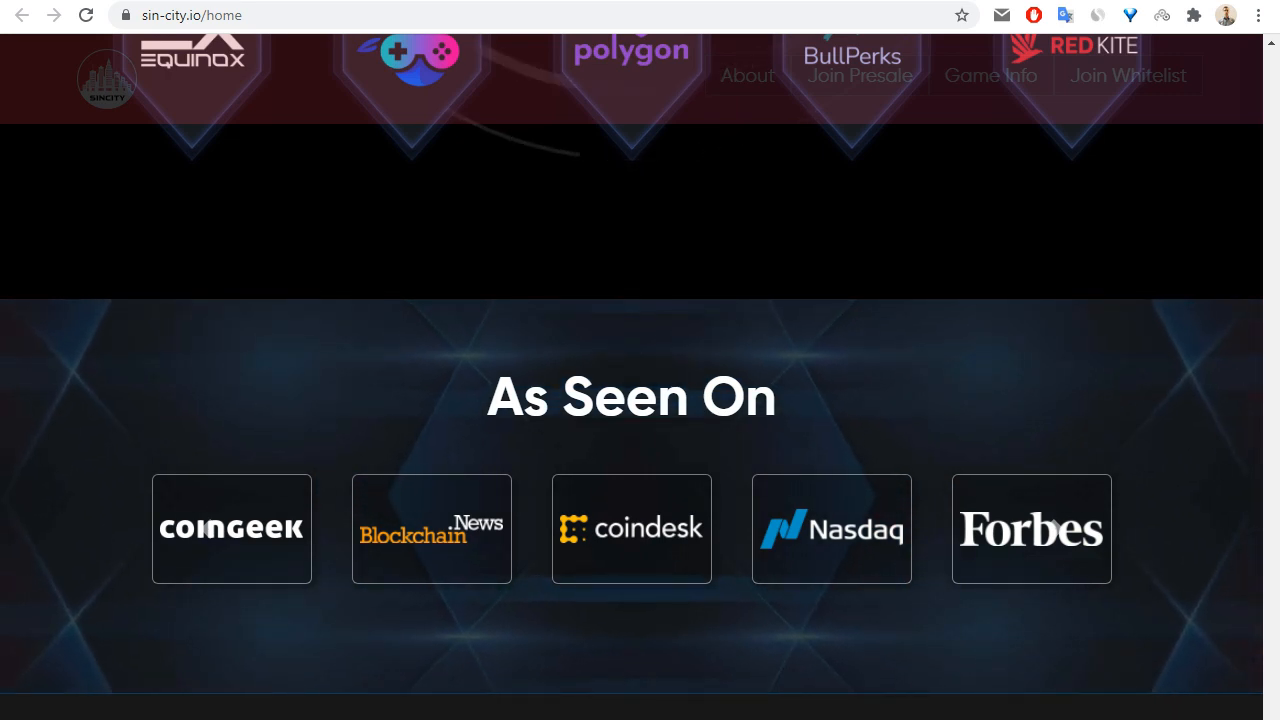
scroll(down, 3)
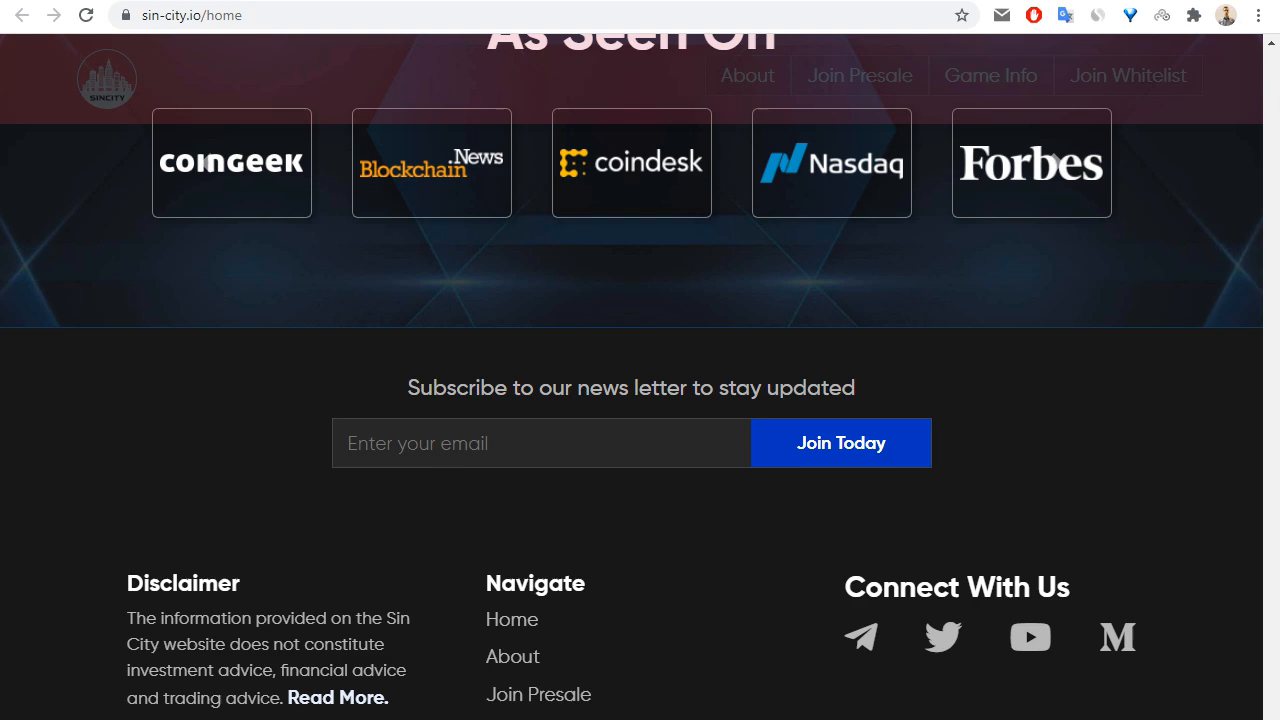
scroll(up, 3)
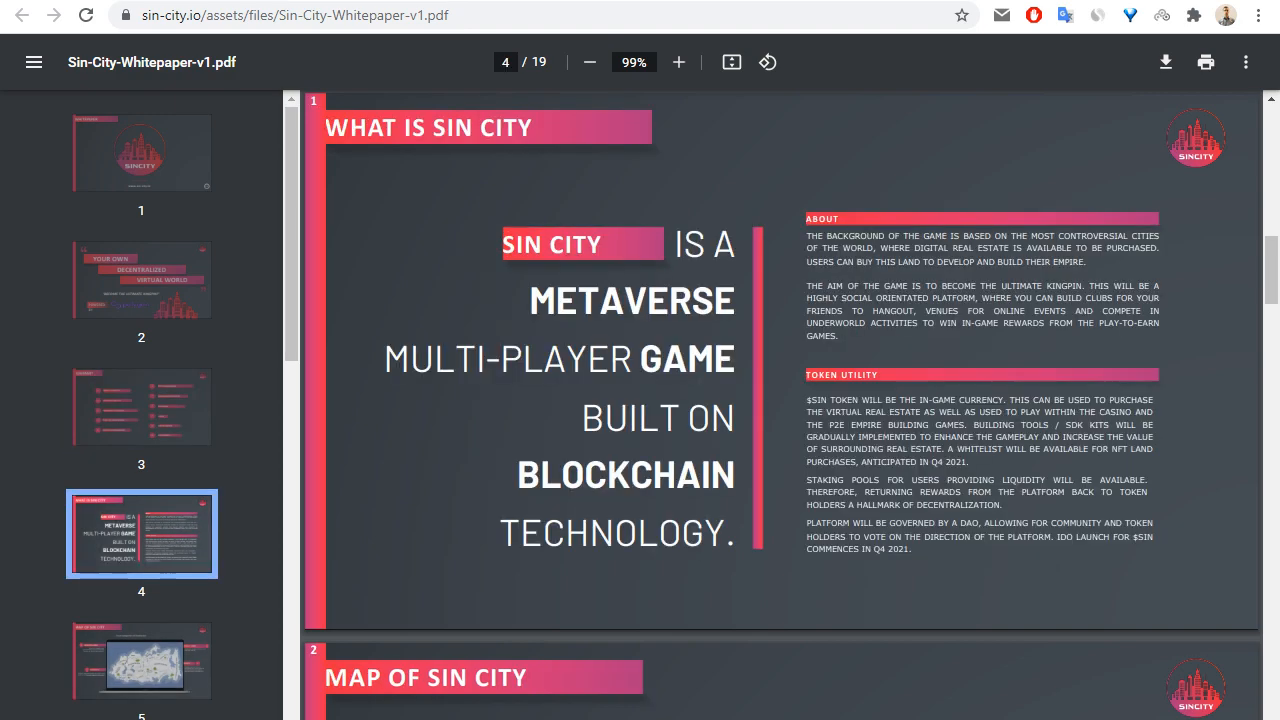
- Page through Sin-City-Whitepaper-v1.pdf from What Is Sin City to the Roadmap page
scroll(down, 3)
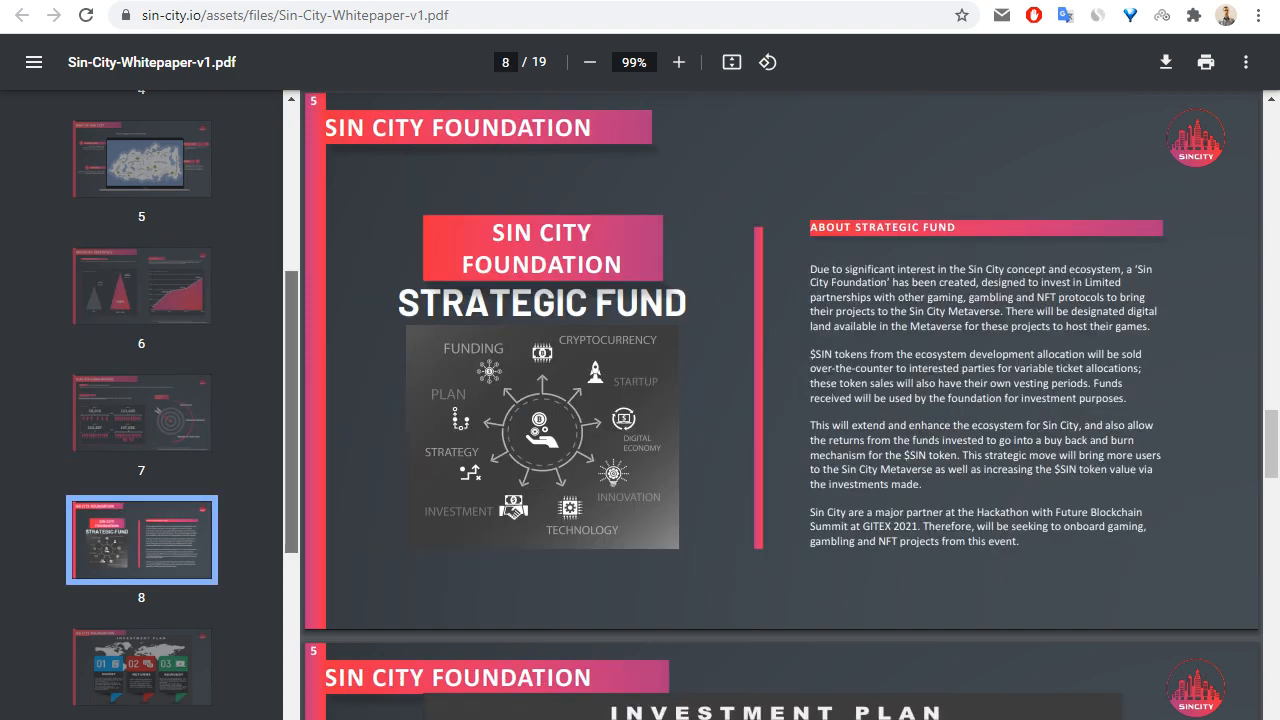
scroll(down, 3)
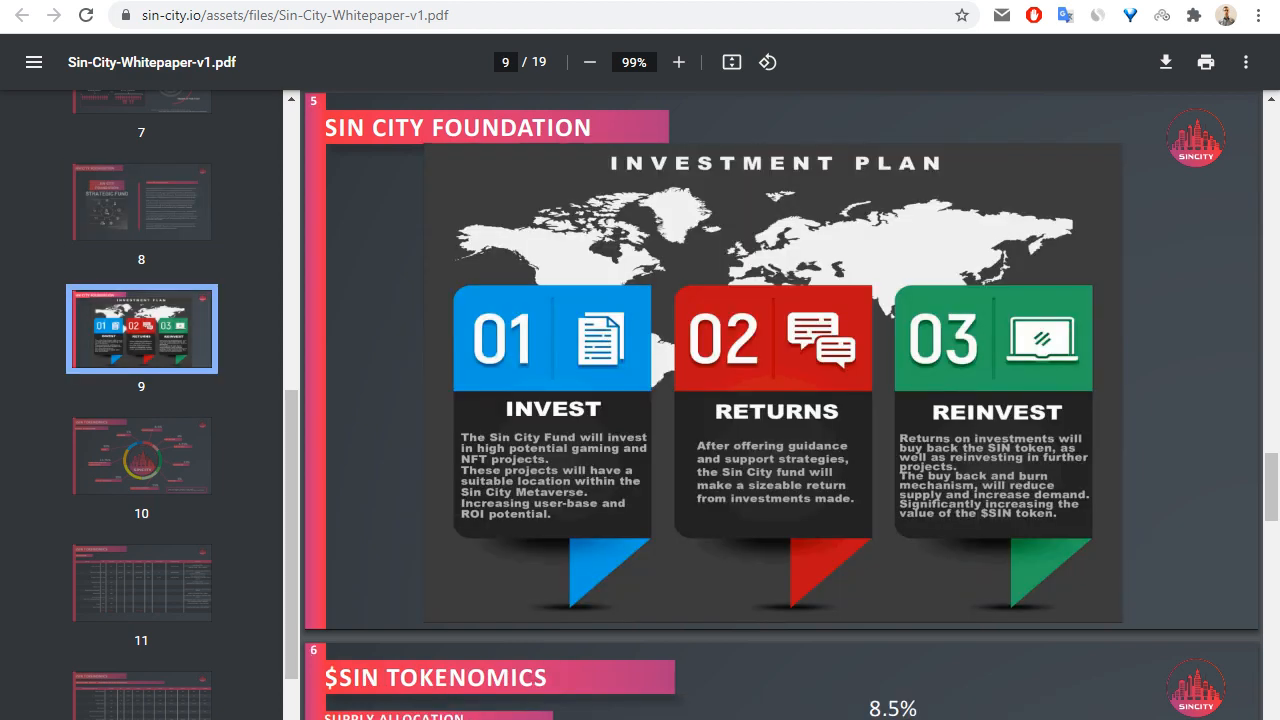
scroll(down, 3)
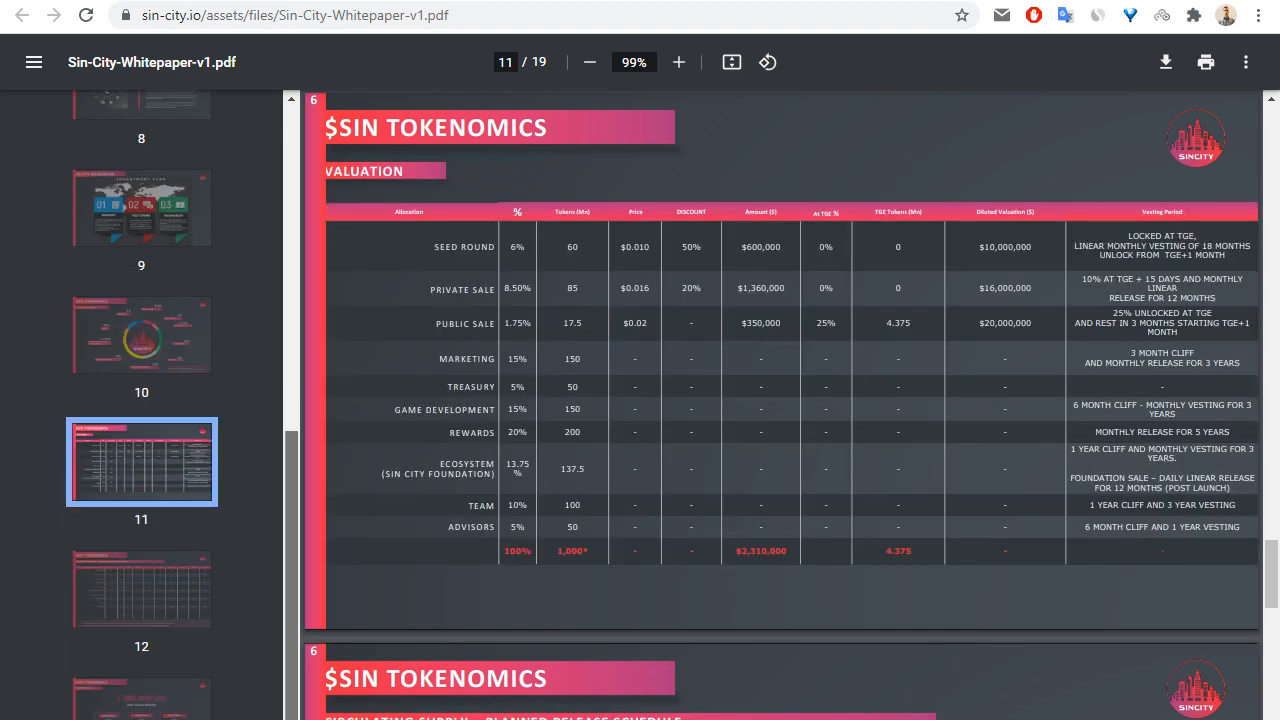
scroll(down, 3)
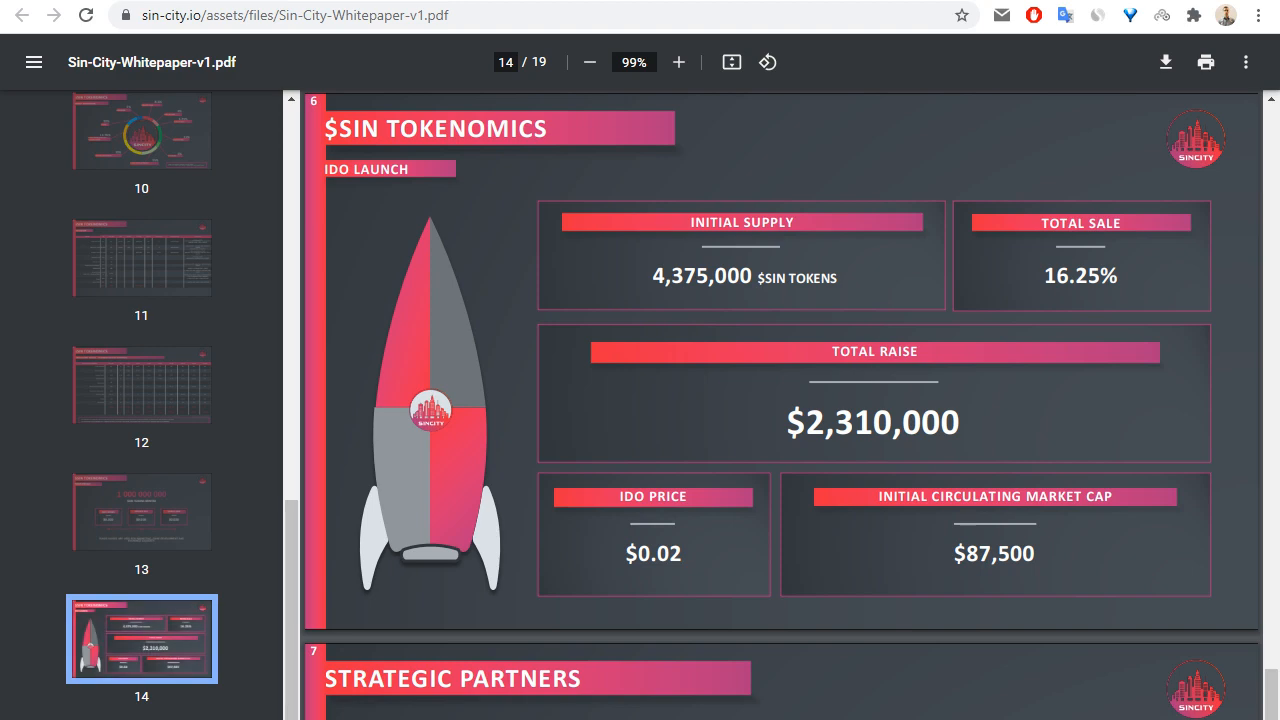
scroll(down, 3)
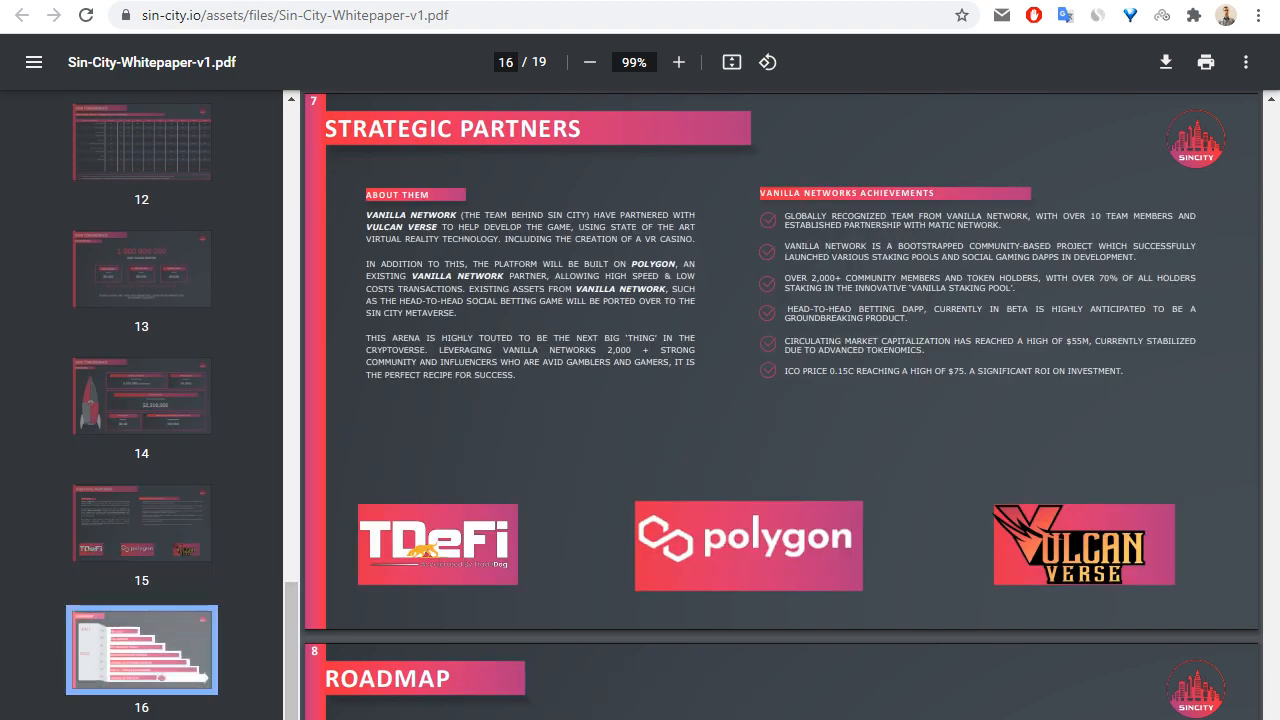
scroll(down, 3)
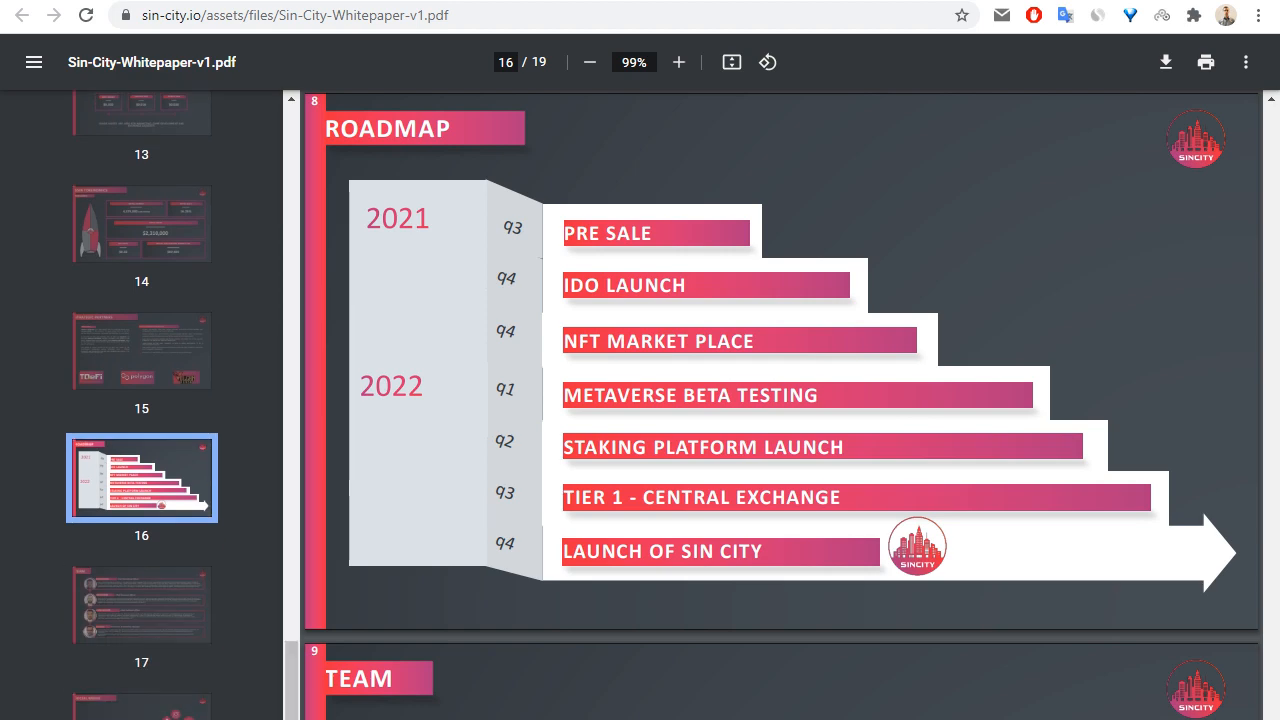
scroll(down, 3)
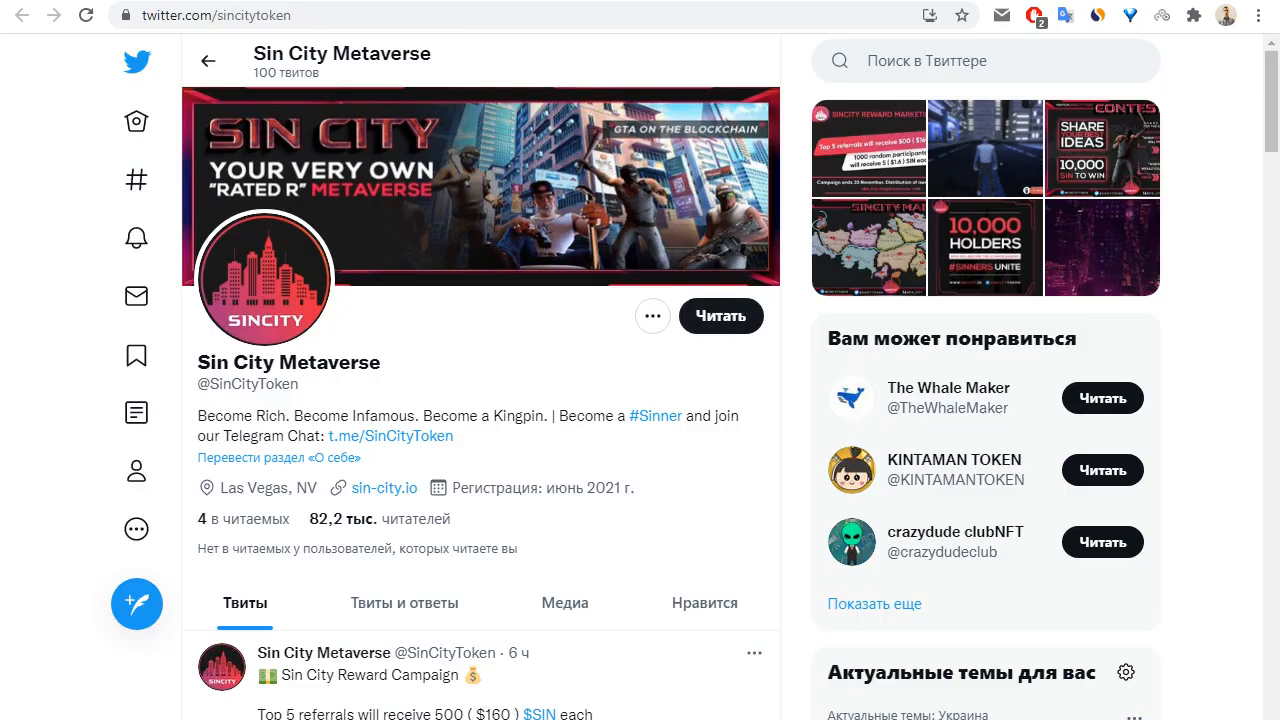
- Scroll the twitter.com/sincitytoken Sin City Metaverse profile
scroll(down, 3)
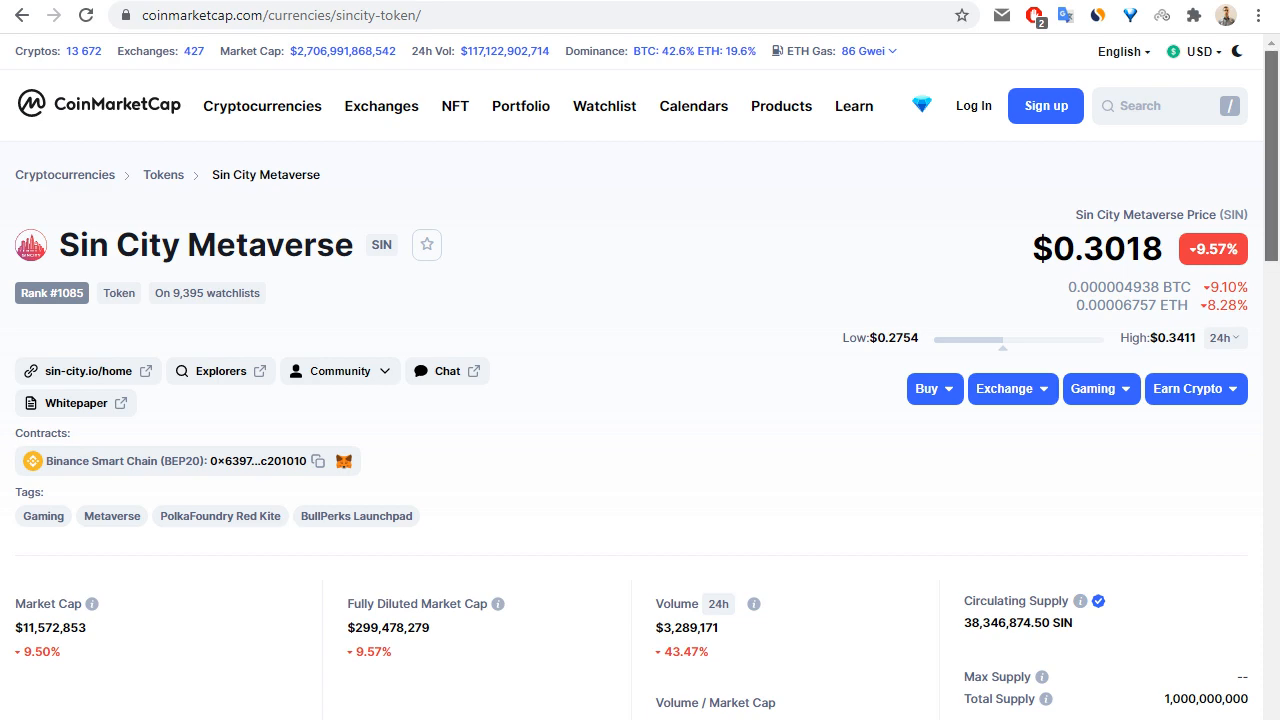
- Switch the SIN price chart to ALL, then return to the Sin City website
scroll(down, 3)
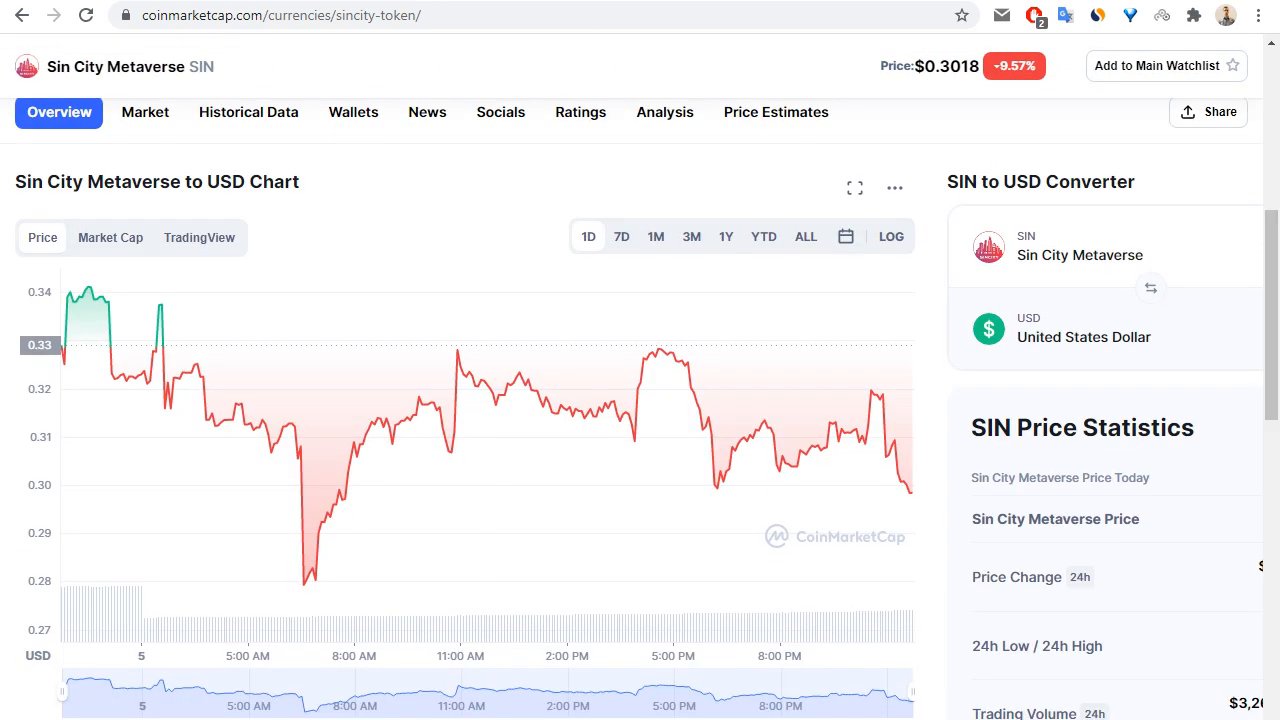
click(801, 236)
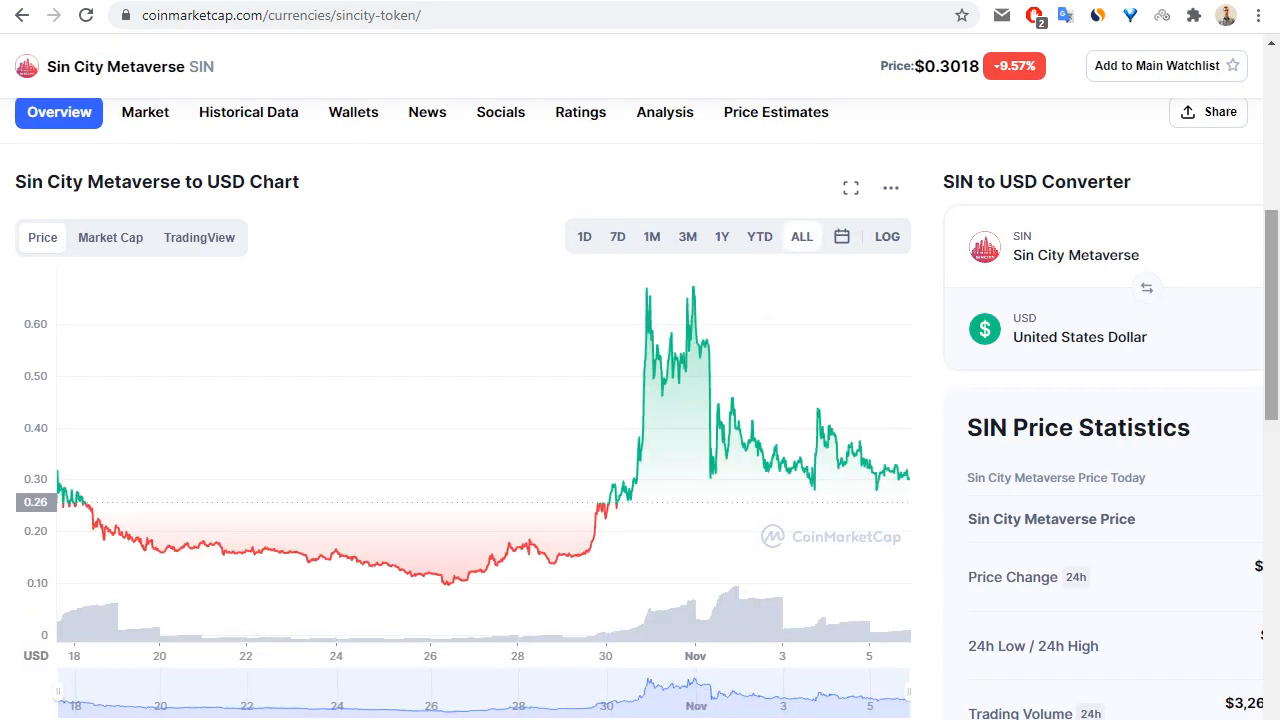
mouse_move(305, 555)
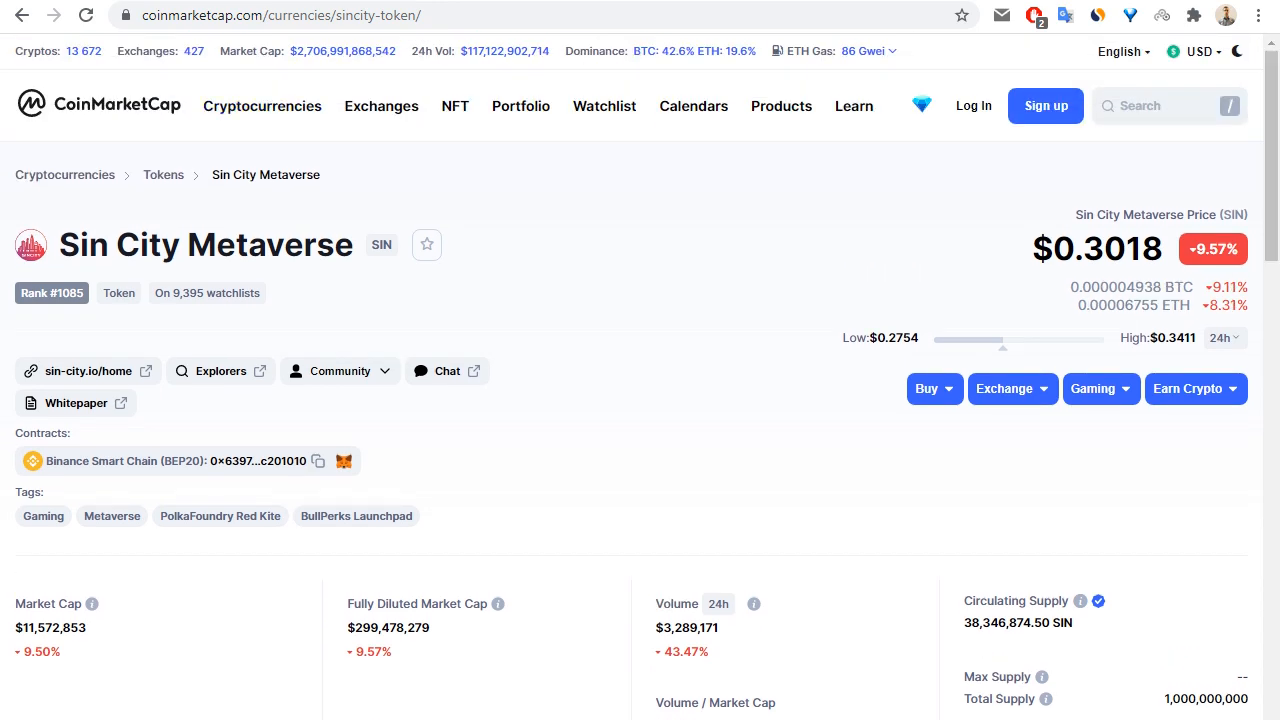
click(87, 370)
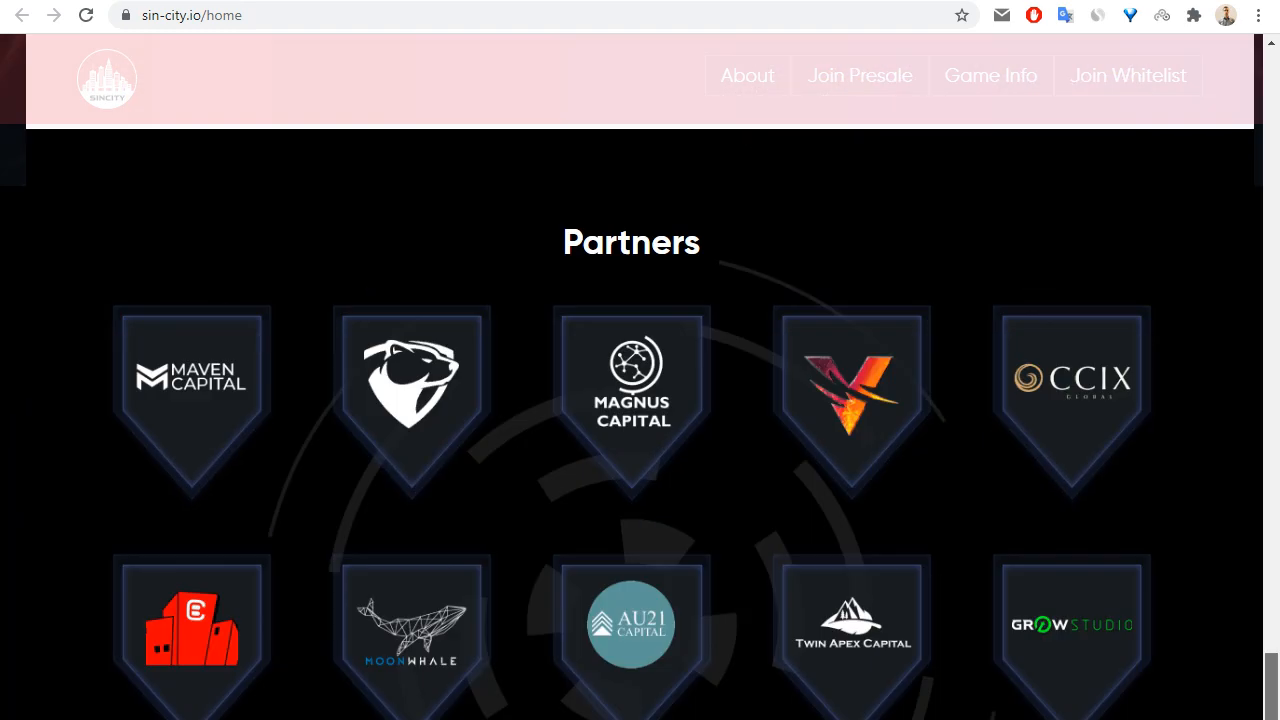
- Scroll sin-city.io back up to the Welcome to Sin City banner
scroll(up, 3)
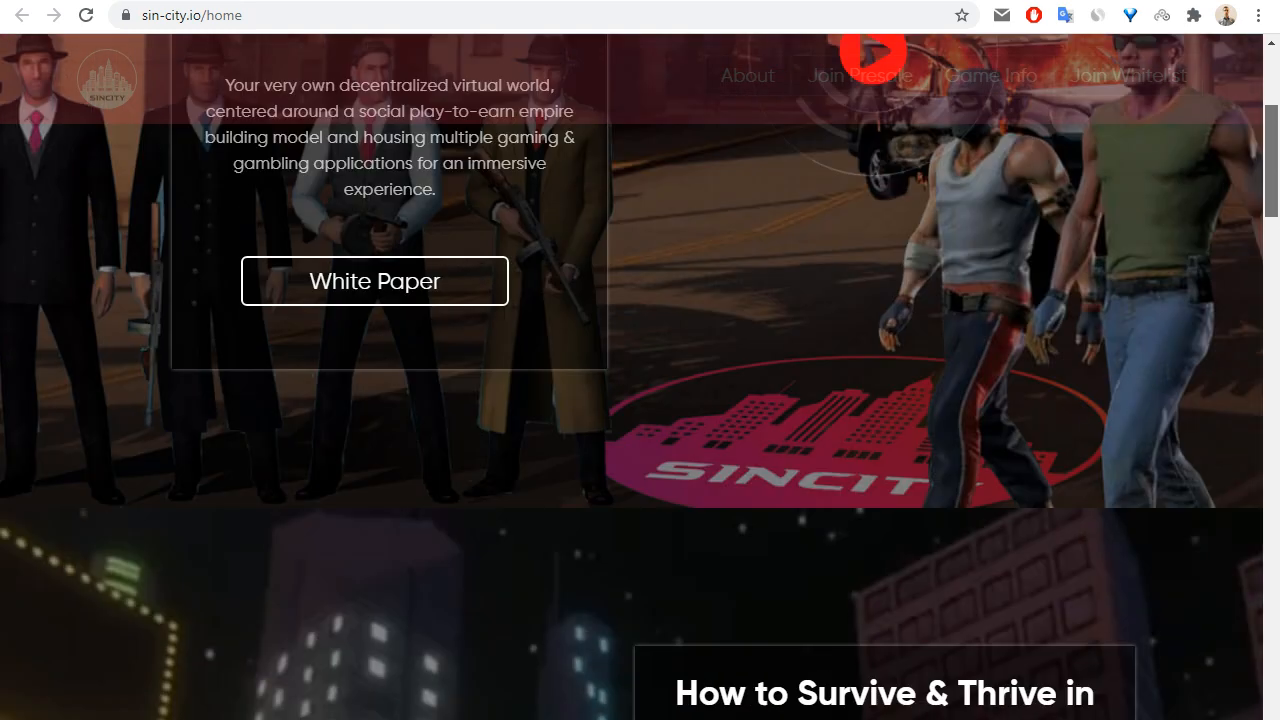
scroll(up, 3)
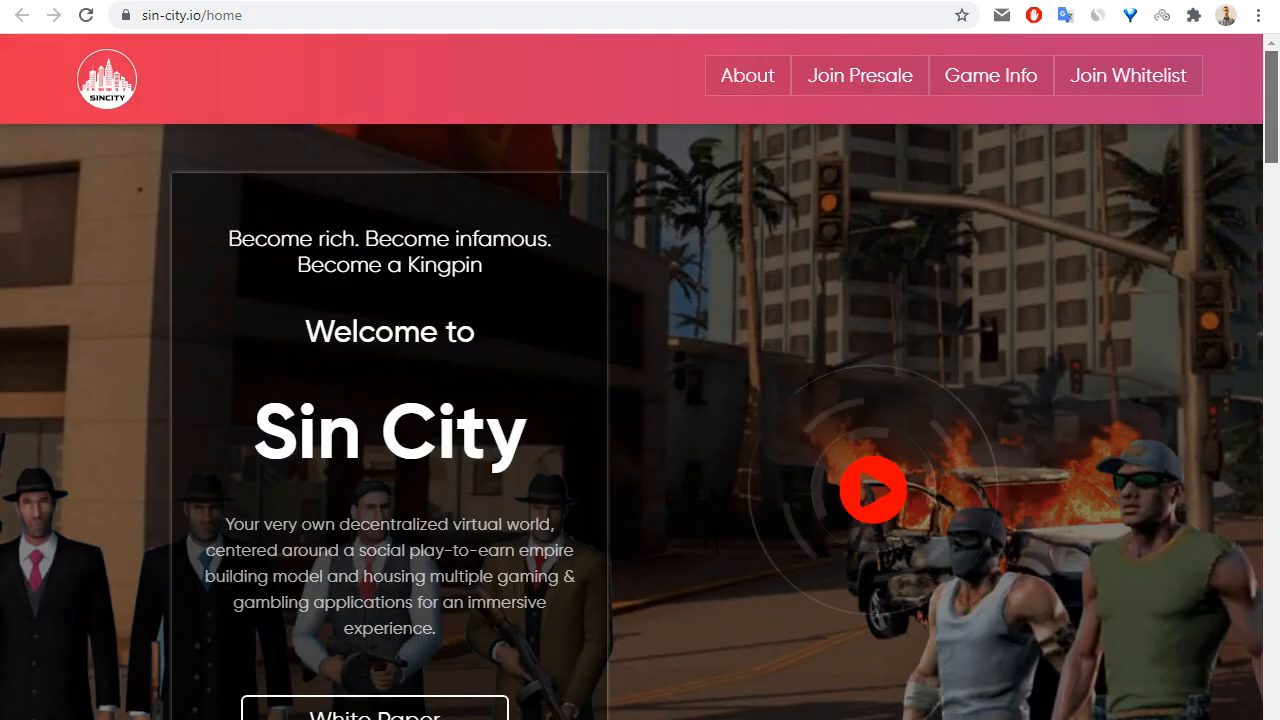
scroll(down, 3)
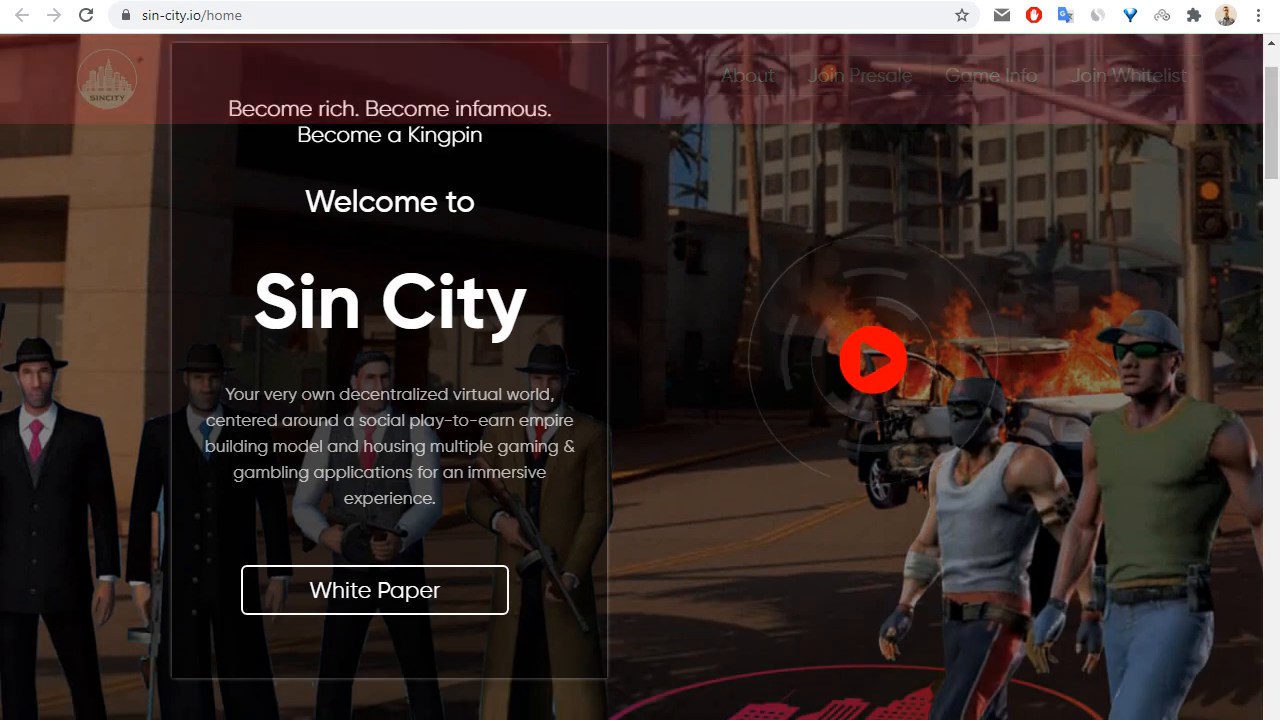